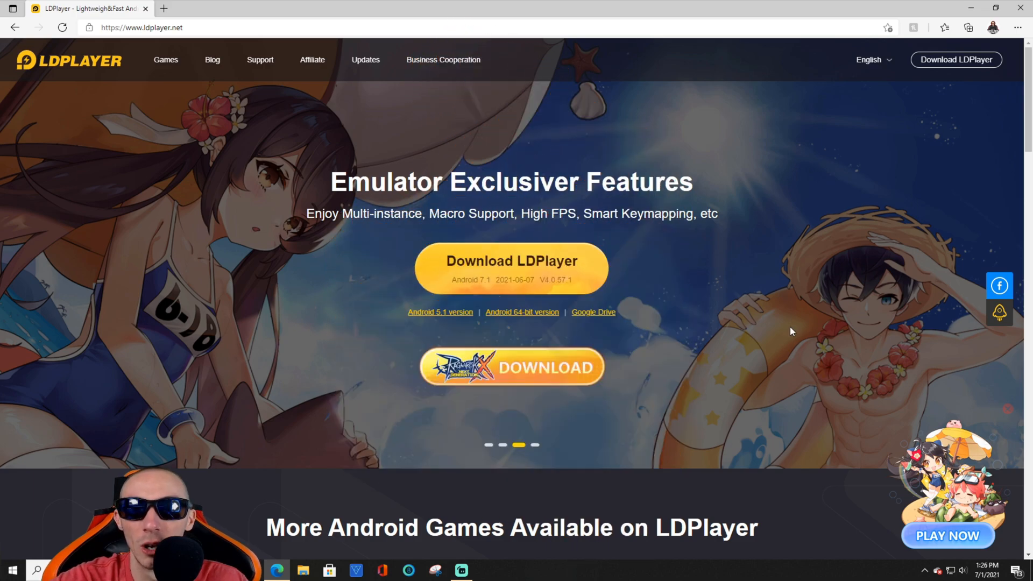
mouse_move(697, 352)
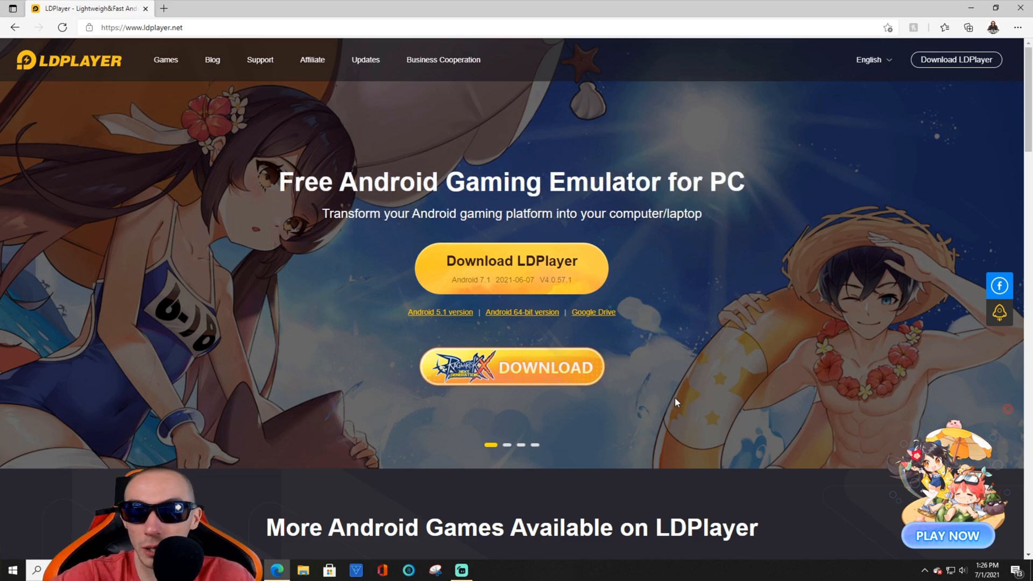
Step: Scroll the LDPlayer site to Gamer-Oriented Features and preview the Macros/Scripts entry
scroll(down, 3)
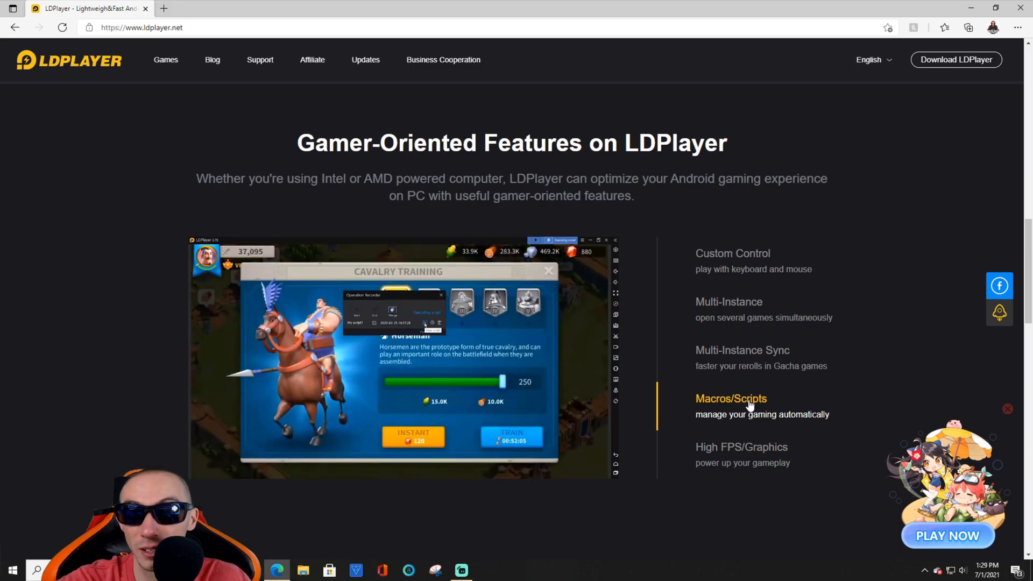
click(741, 447)
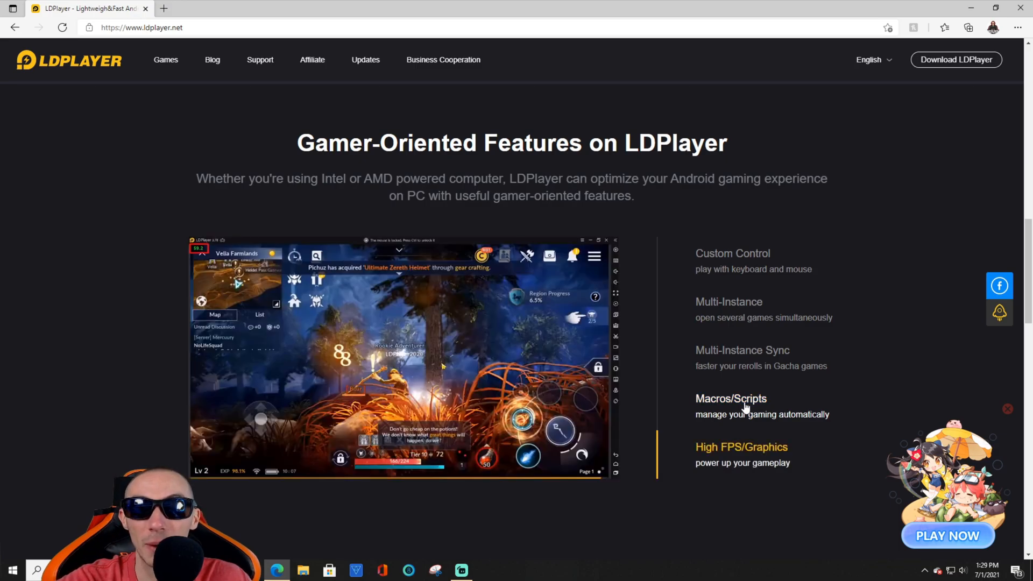
click(731, 398)
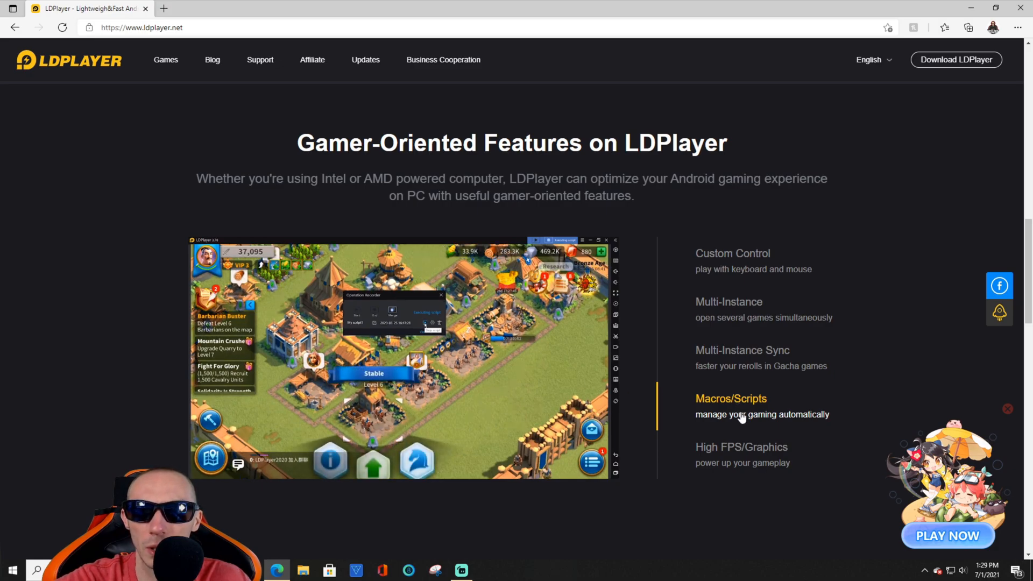
scroll(down, 3)
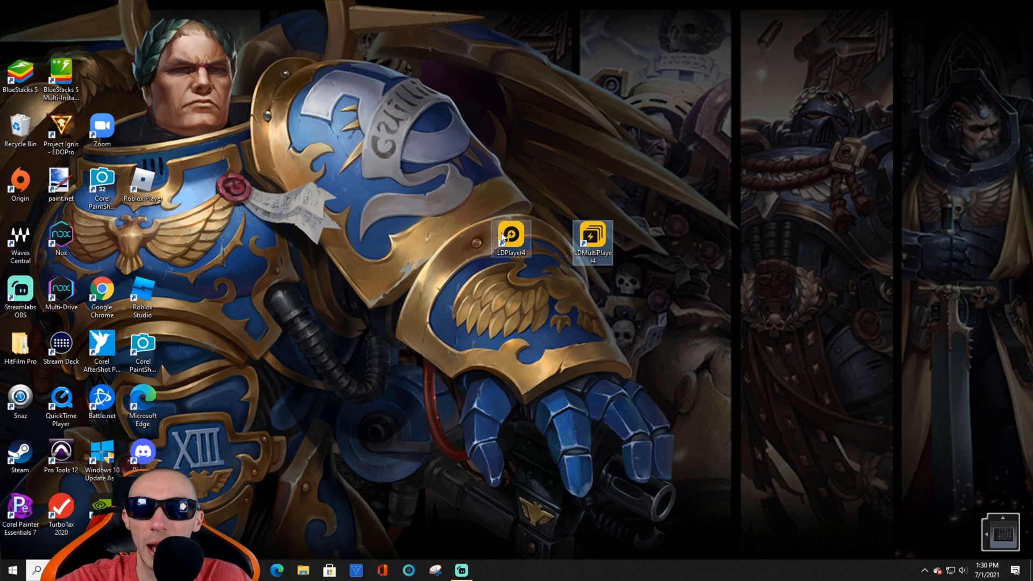
mouse_move(606, 217)
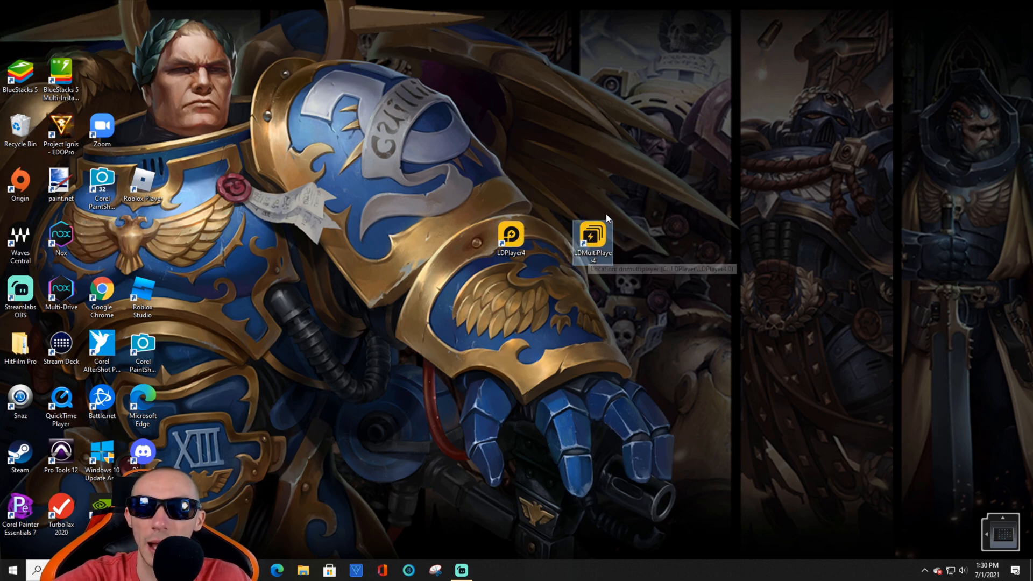
mouse_move(592, 237)
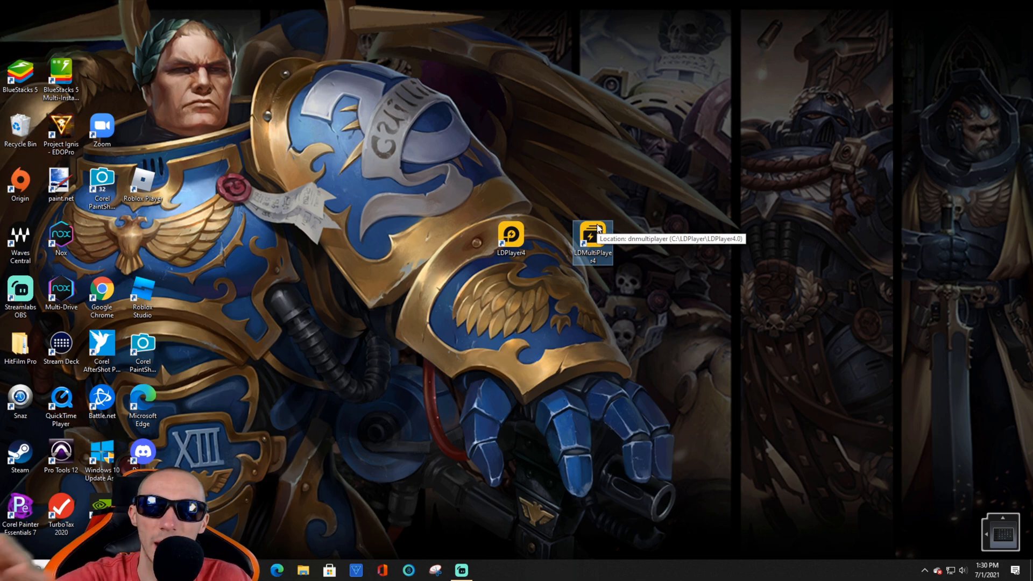
mouse_move(681, 250)
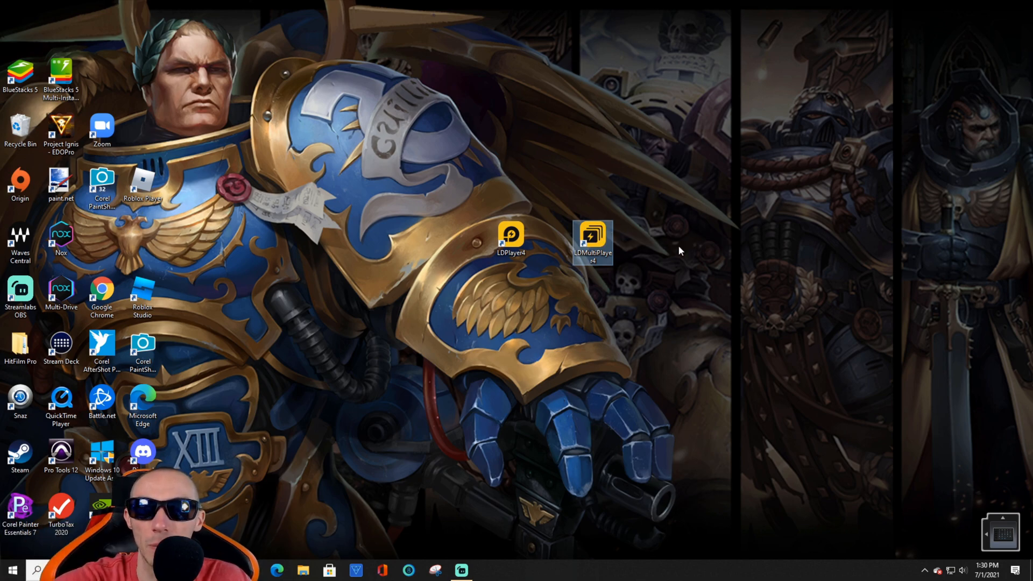
Step: Open LDMultiPlayer, add a New player instance LDPlayer-1 beside main, and close New/Clone
double_click(591, 237)
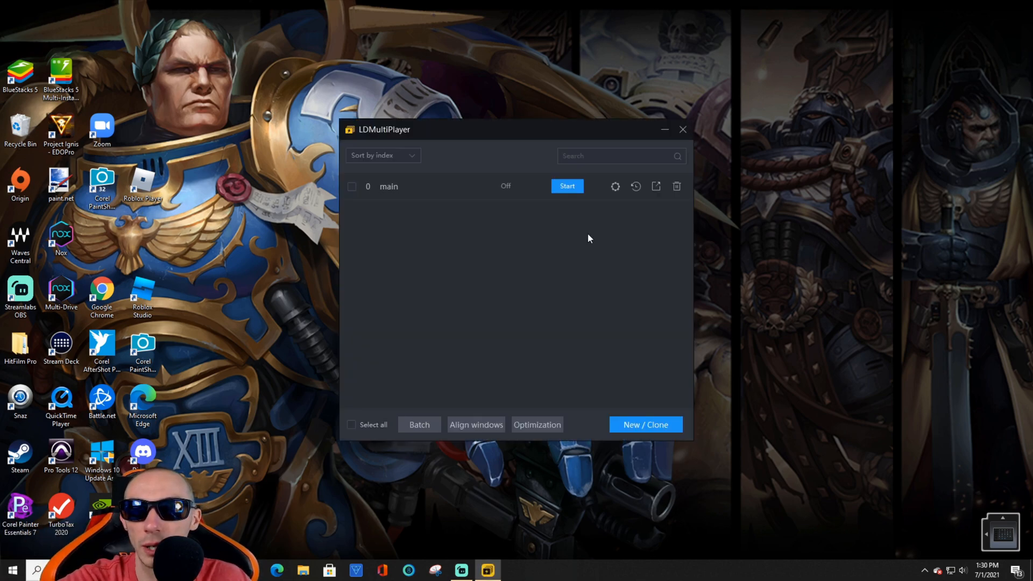
double_click(388, 186)
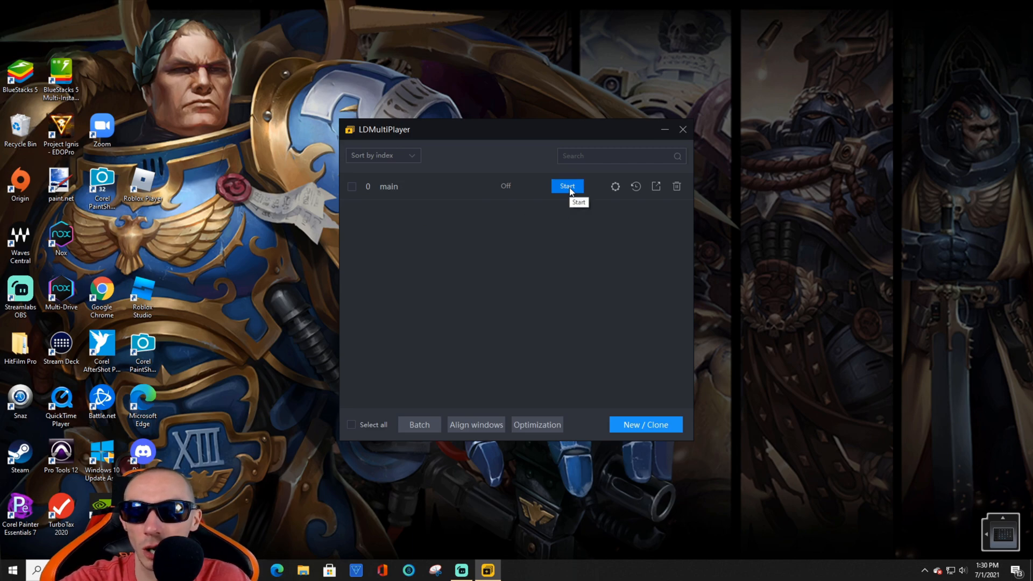
mouse_move(614, 187)
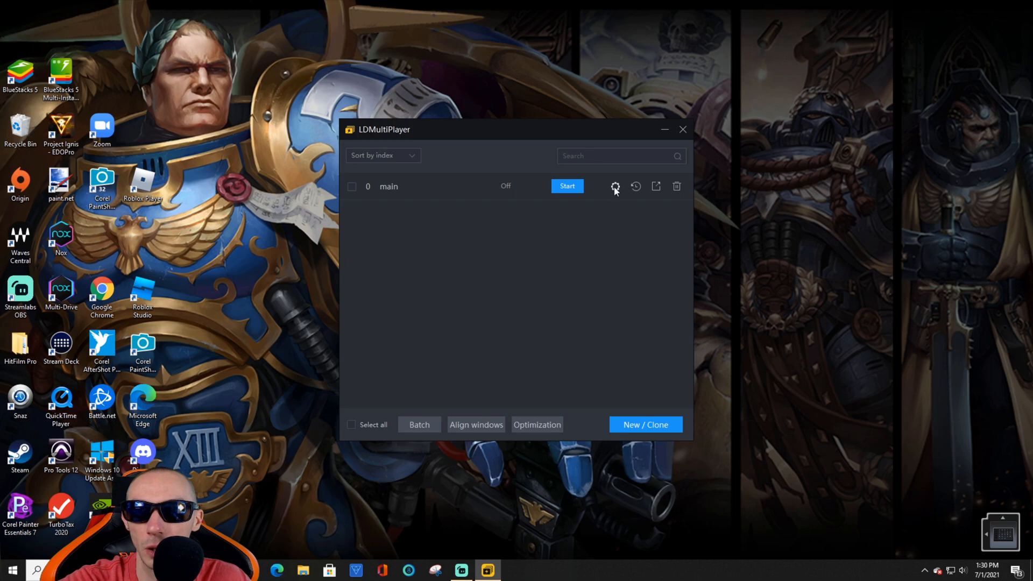
click(615, 186)
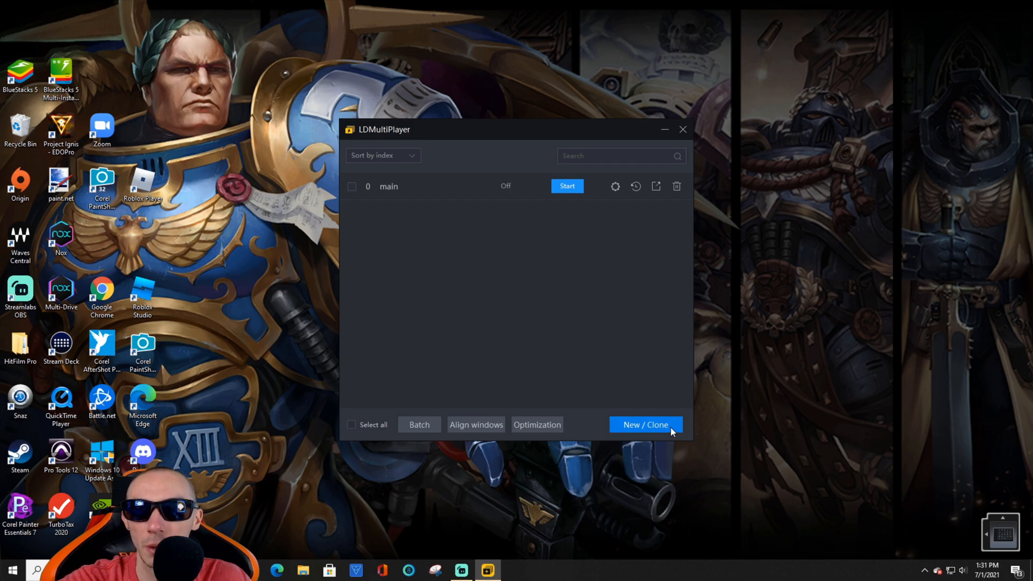
click(644, 424)
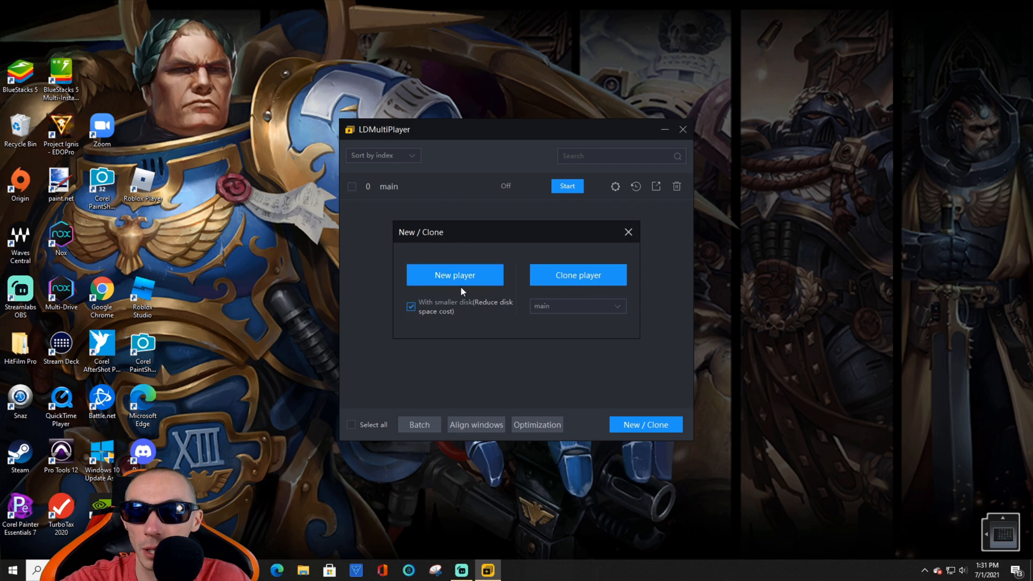
click(454, 274)
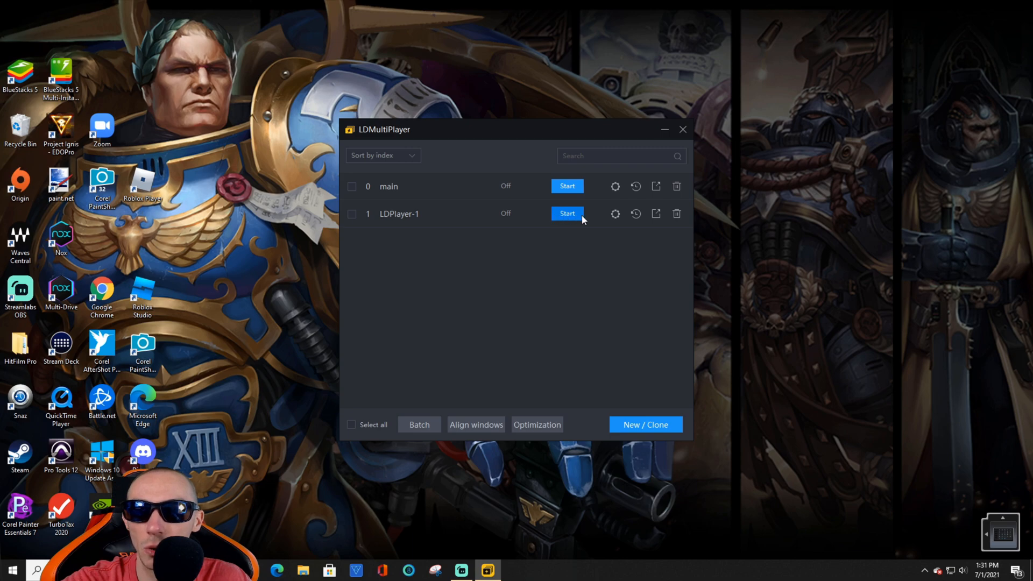
double_click(389, 185)
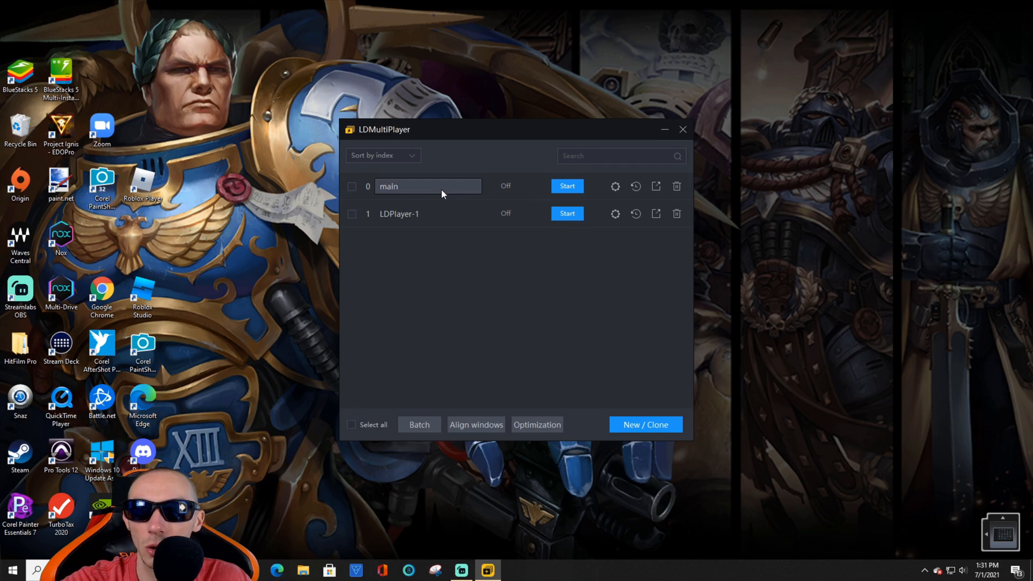
click(645, 425)
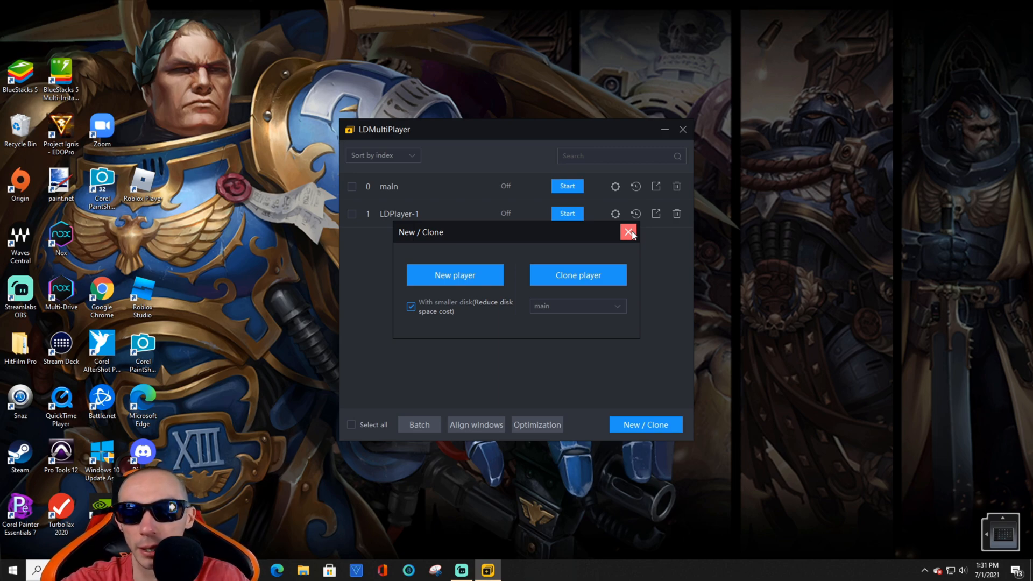
click(627, 232)
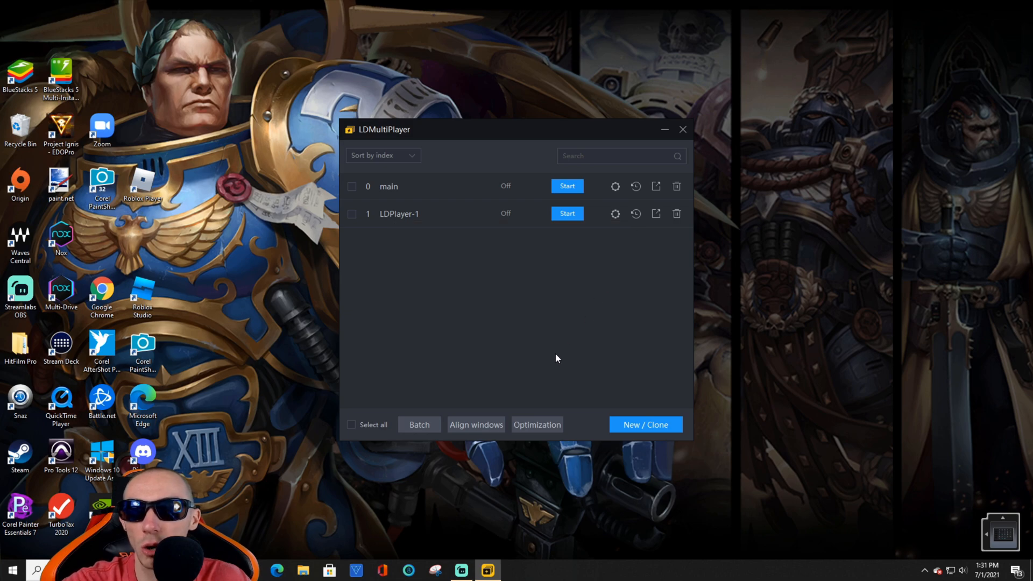
mouse_move(525, 196)
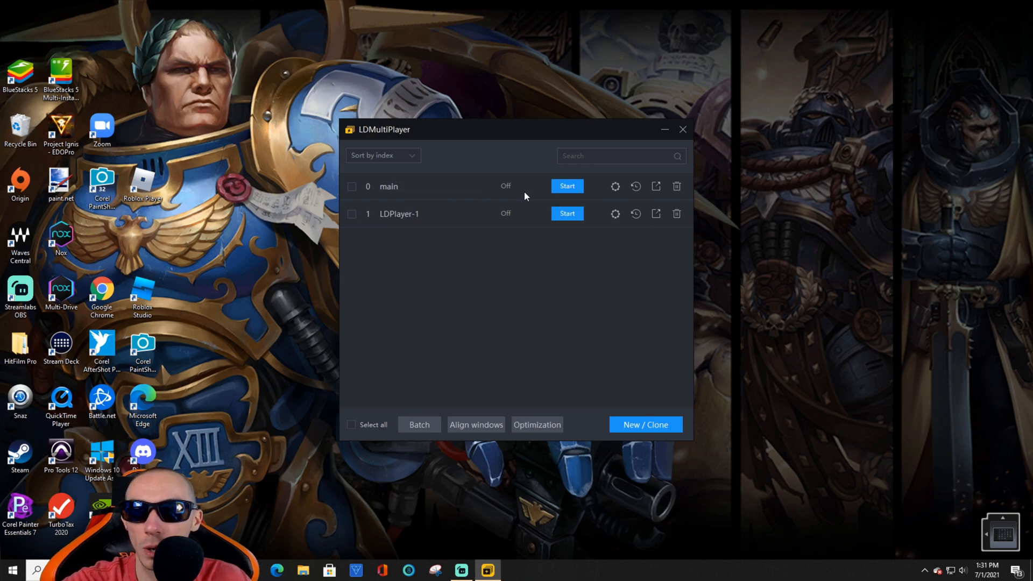
Step: Start the main instance, scroll through the LD Store app lists, then return Home
click(567, 185)
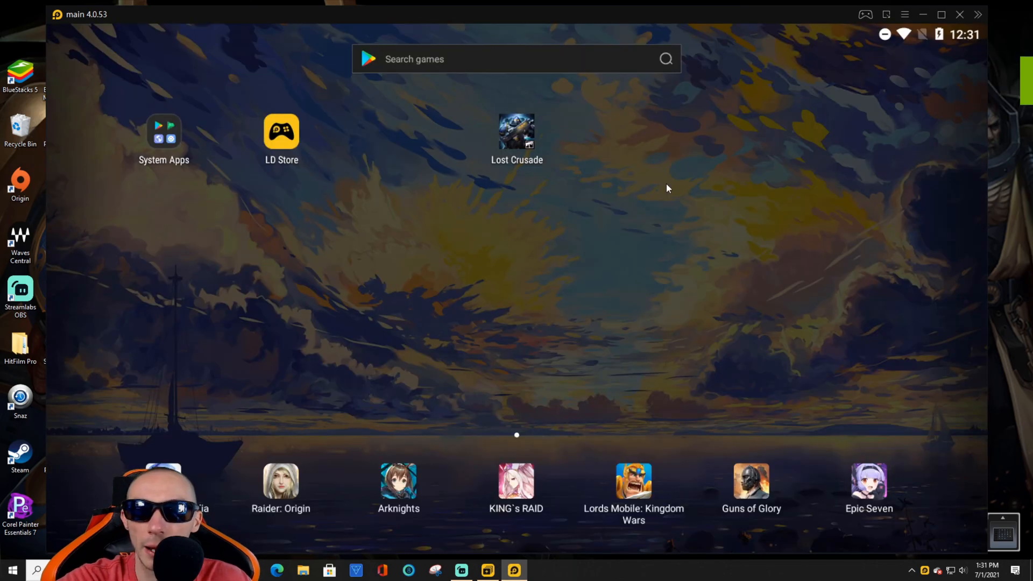
mouse_move(243, 191)
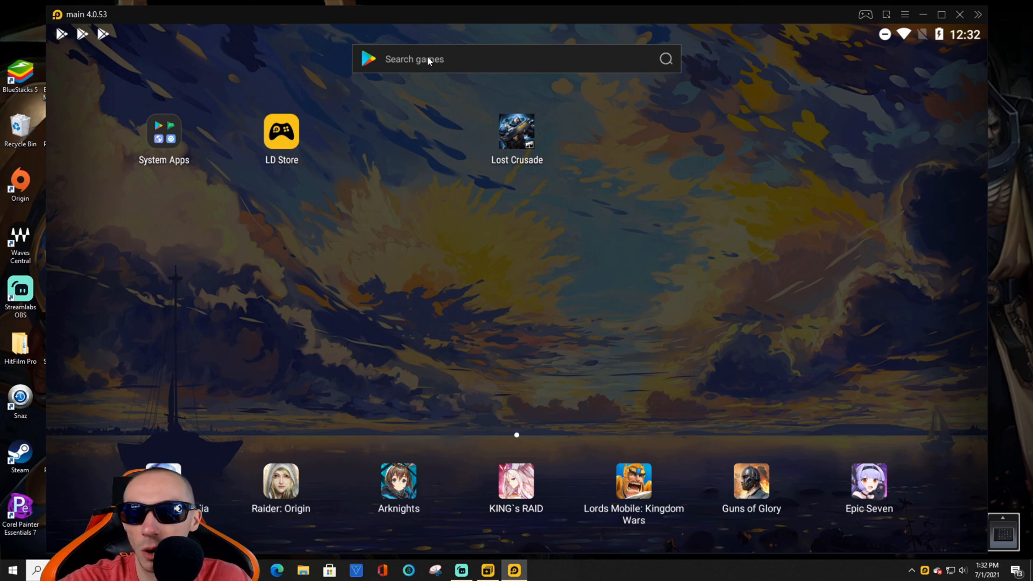
click(516, 58)
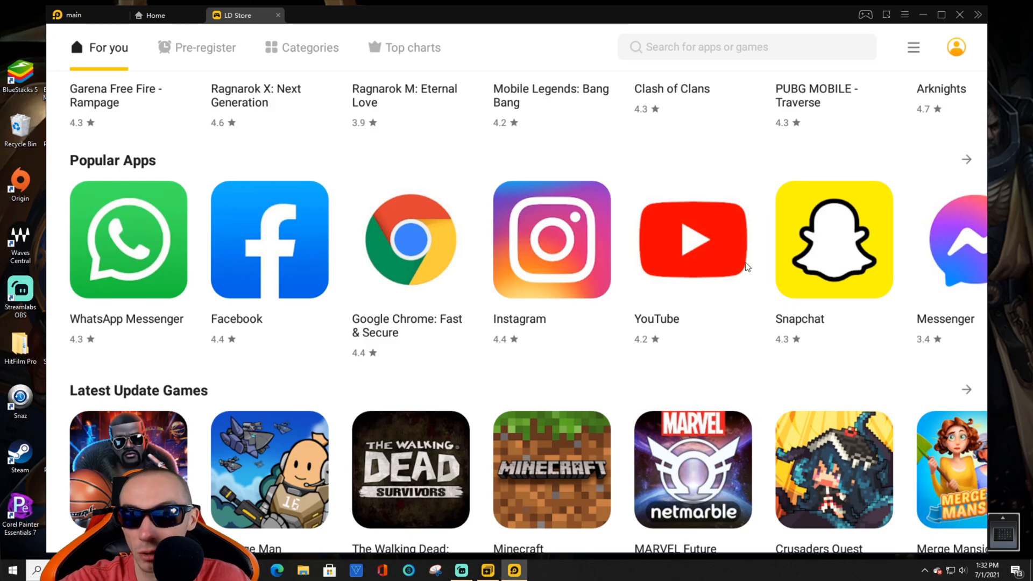
scroll(right, 3)
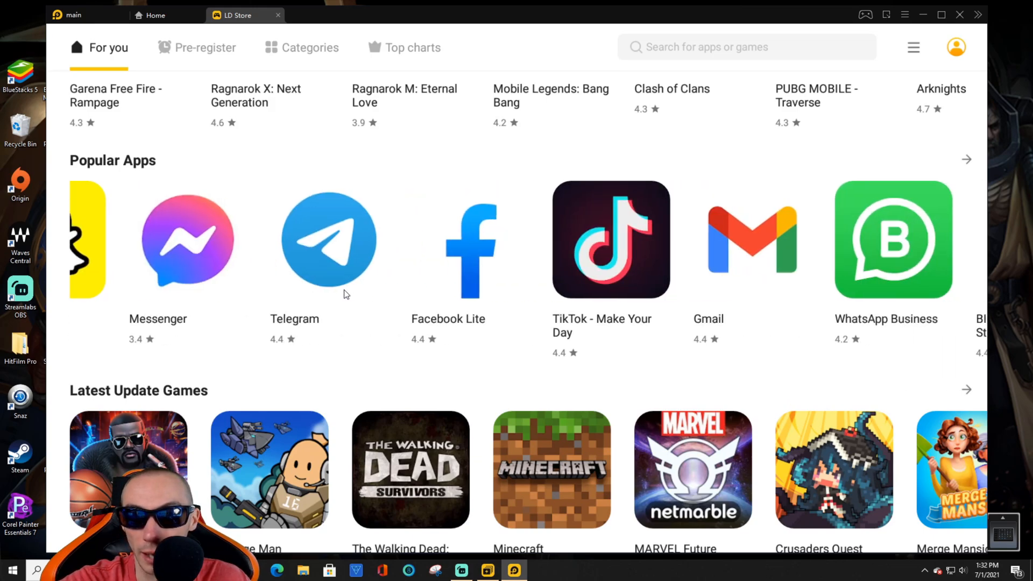
scroll(down, 3)
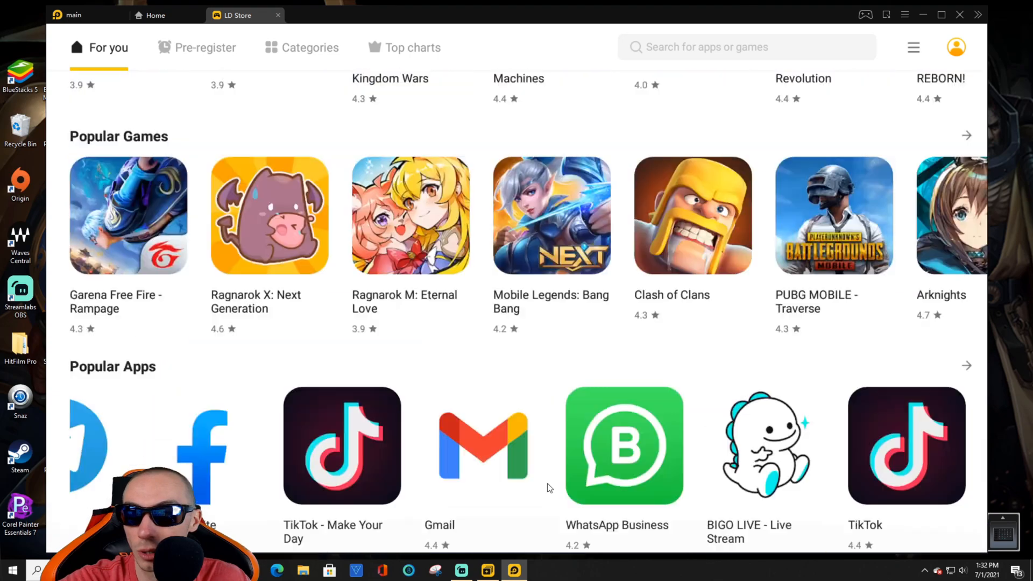
scroll(up, 3)
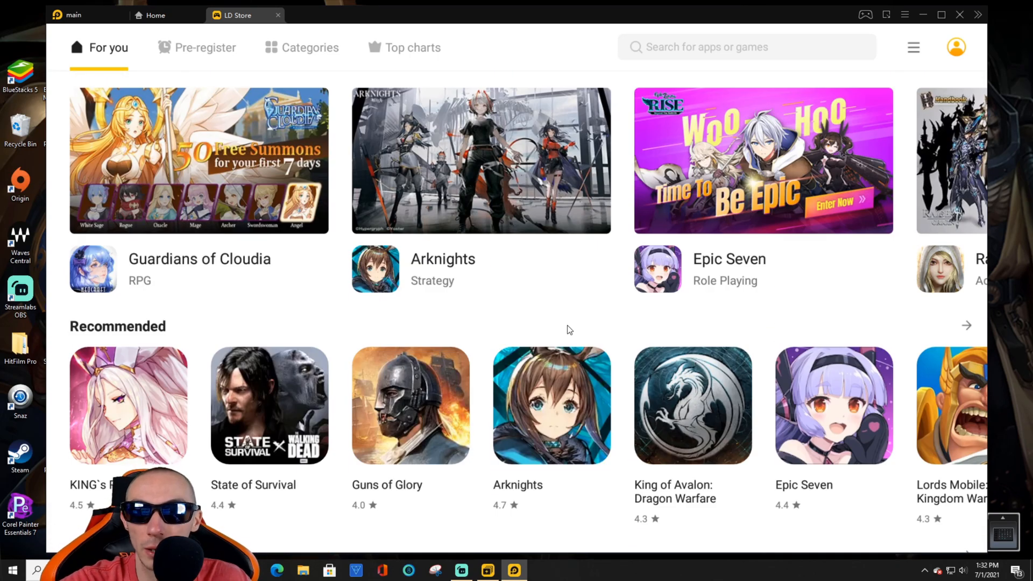
click(155, 15)
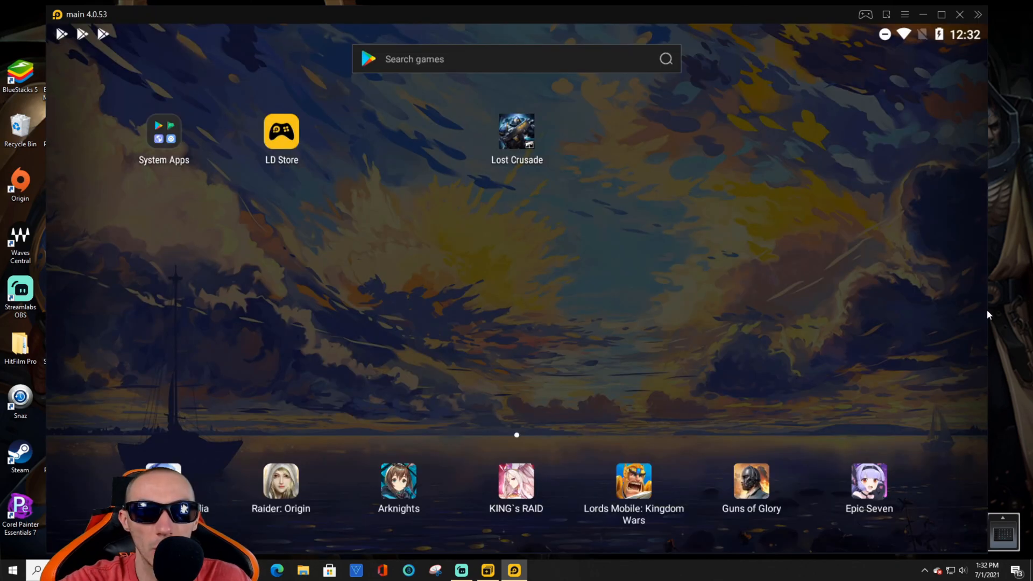
mouse_move(516, 147)
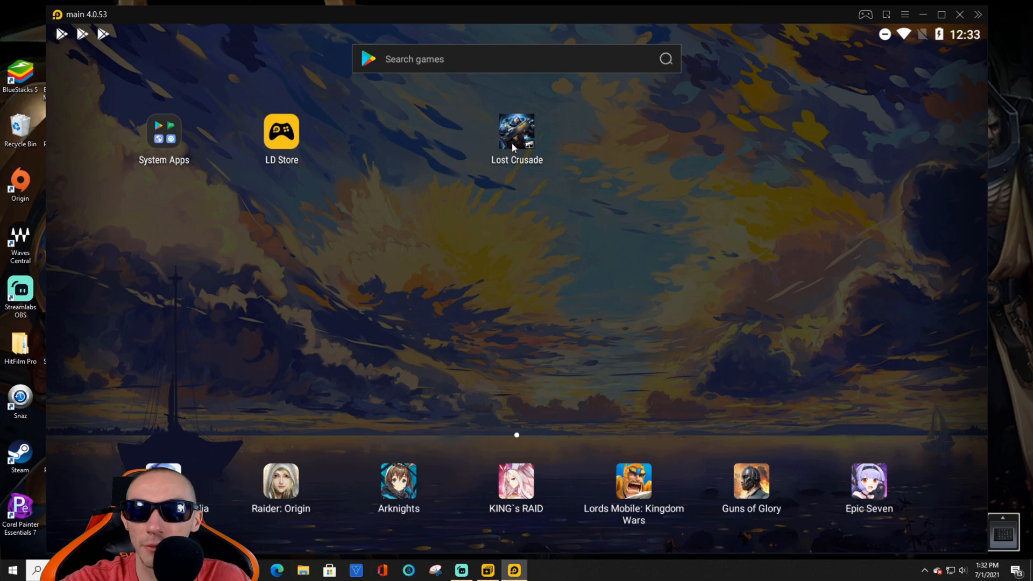
mouse_move(429, 97)
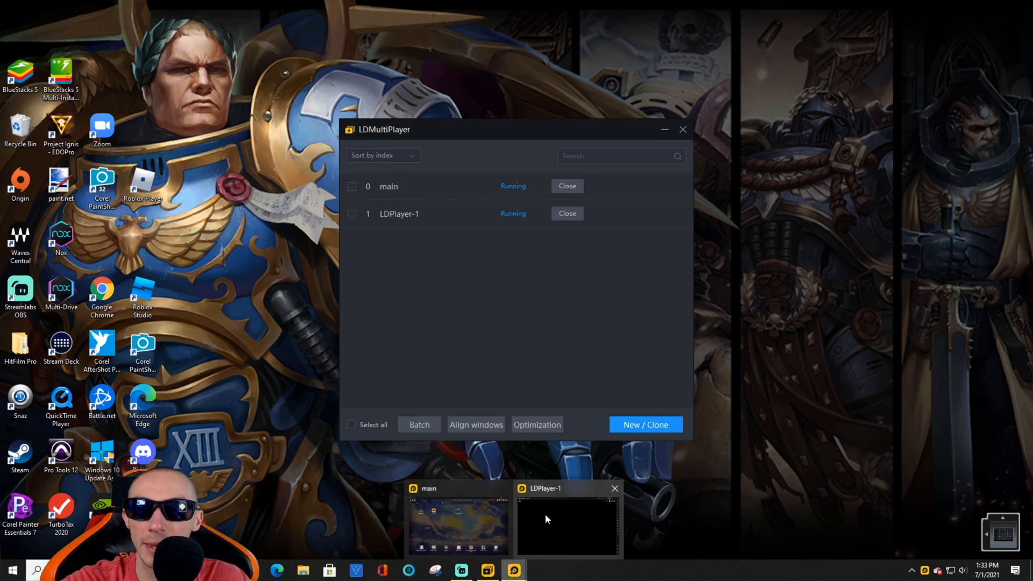
Step: Start LDPlayer-1 and align the main and LDPlayer-1 windows side by side
click(567, 520)
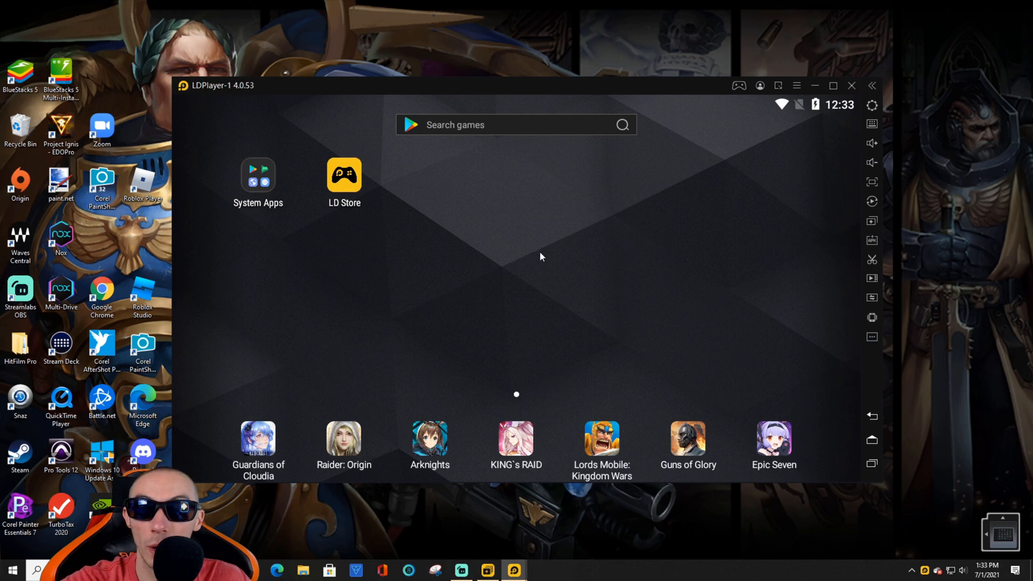
mouse_move(515, 259)
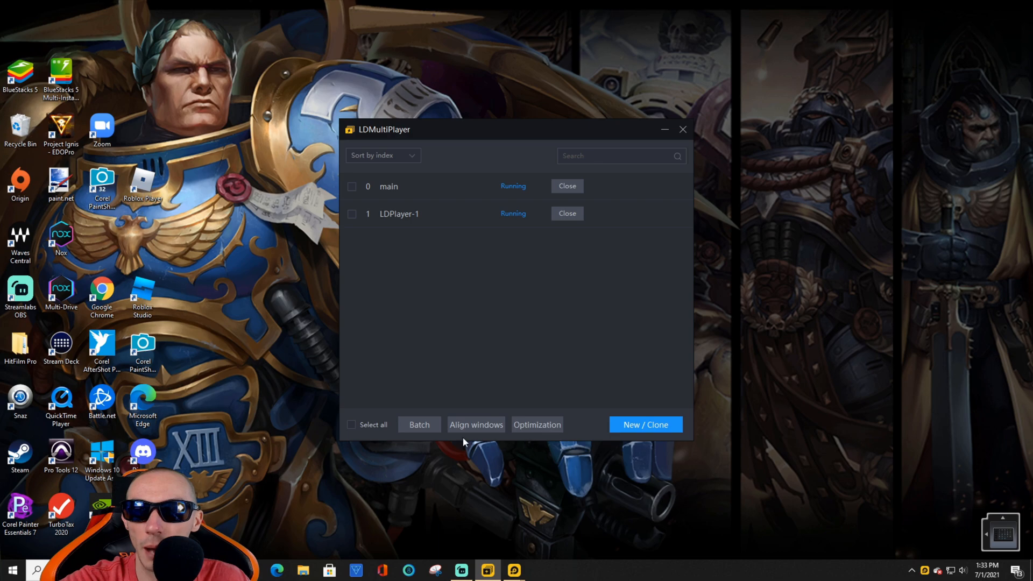
mouse_move(476, 425)
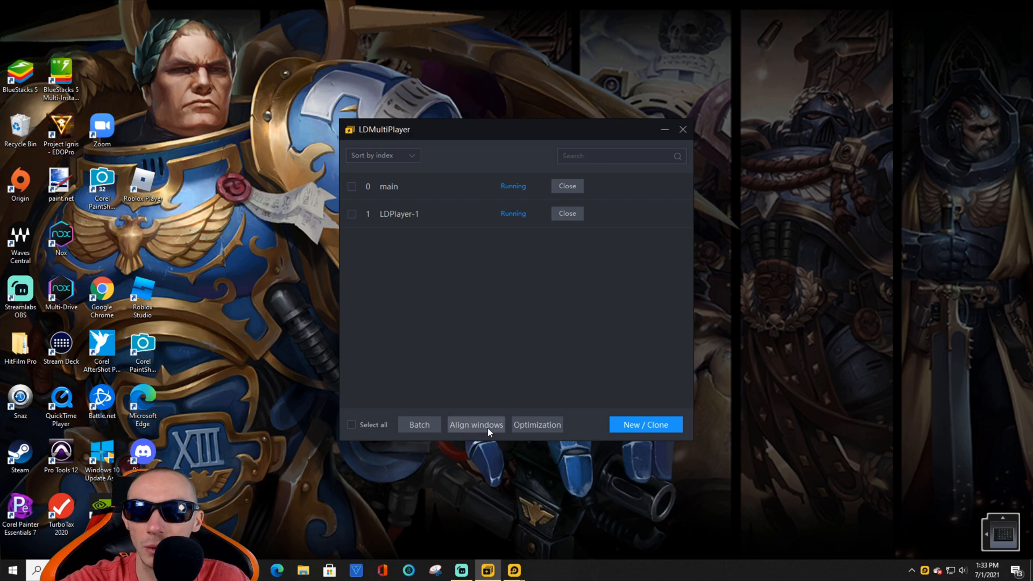
click(475, 425)
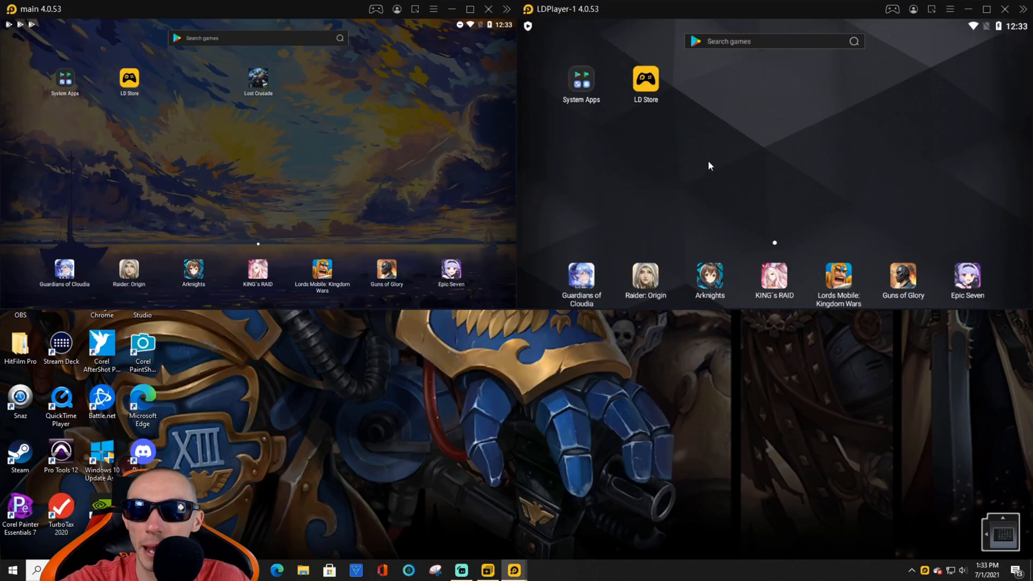
mouse_move(451, 185)
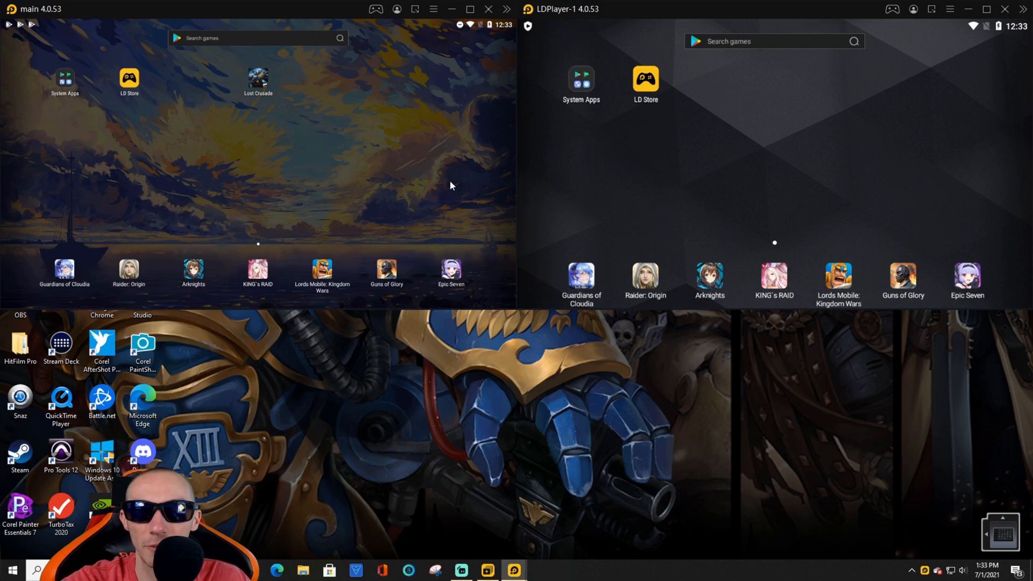
mouse_move(844, 152)
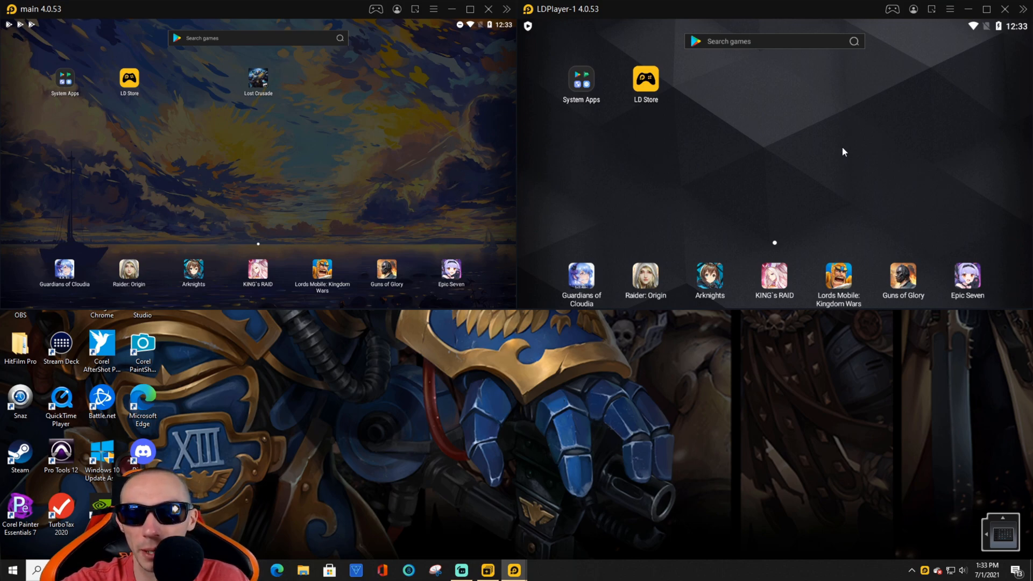
mouse_move(423, 180)
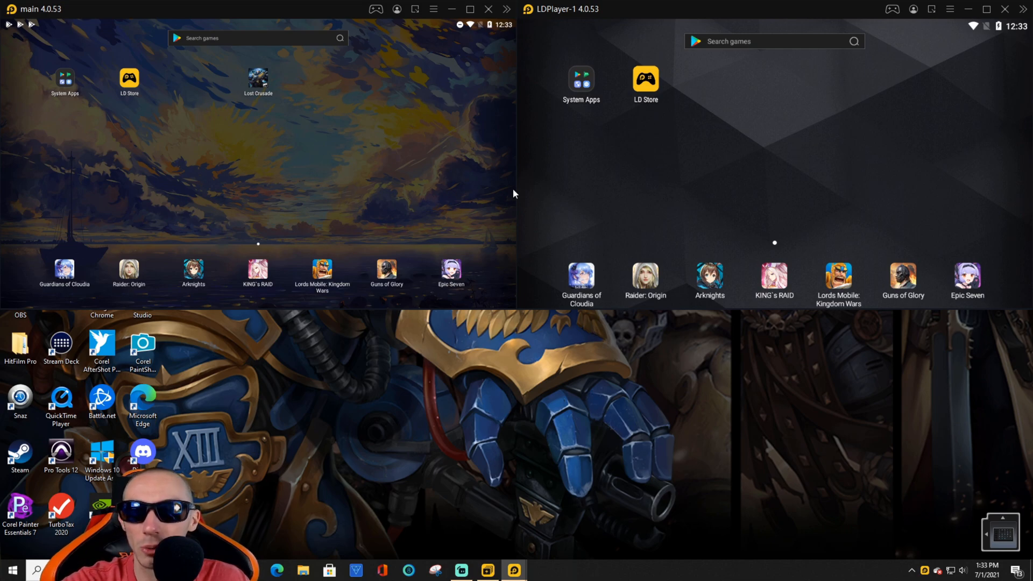
mouse_move(733, 316)
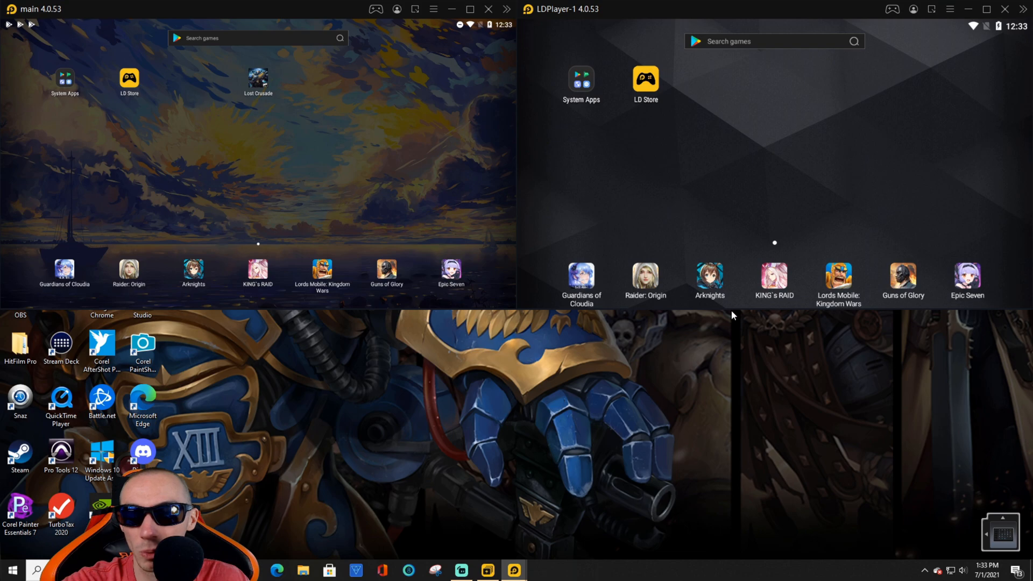
mouse_move(507, 459)
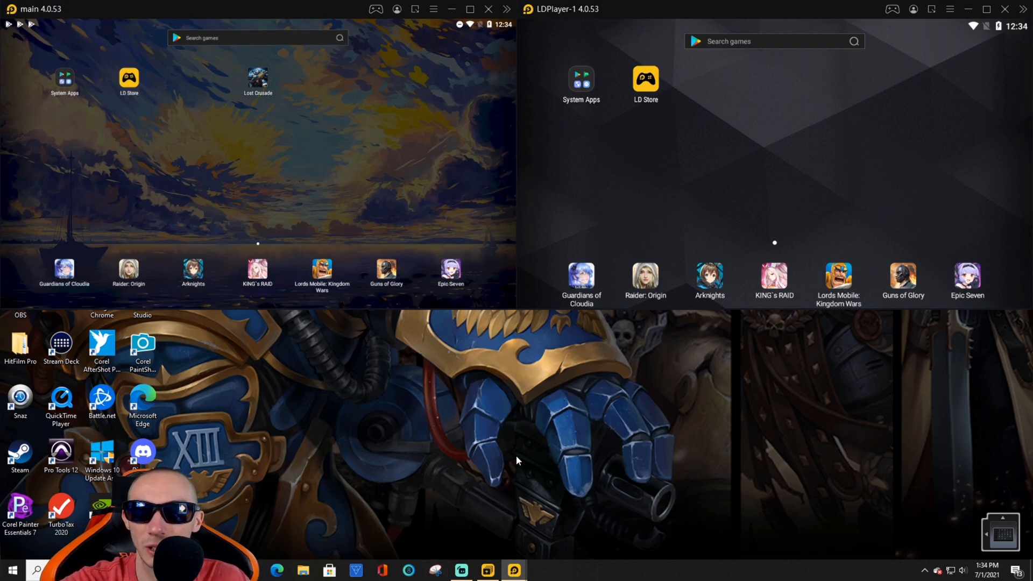
mouse_move(433, 370)
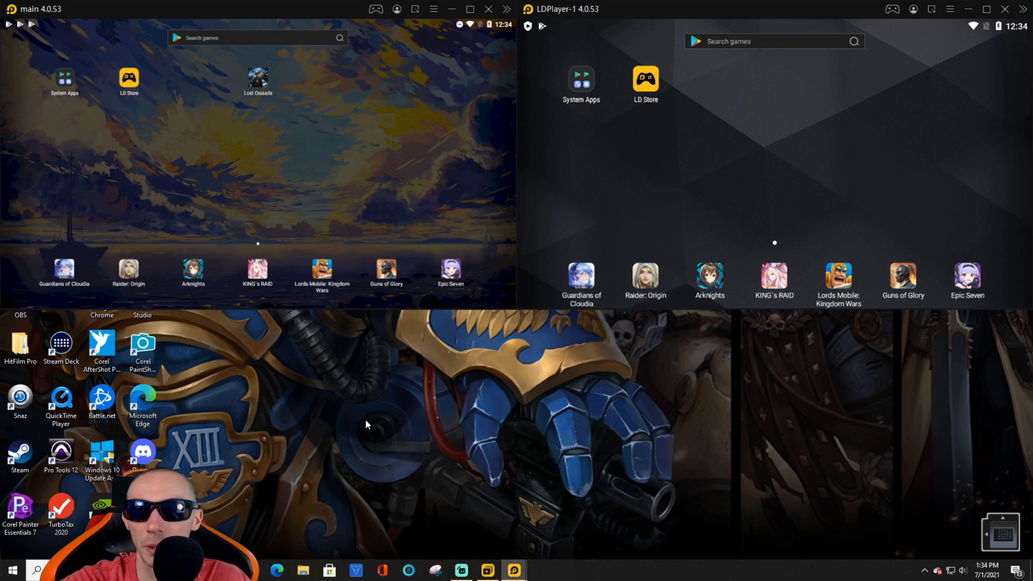
mouse_move(250, 185)
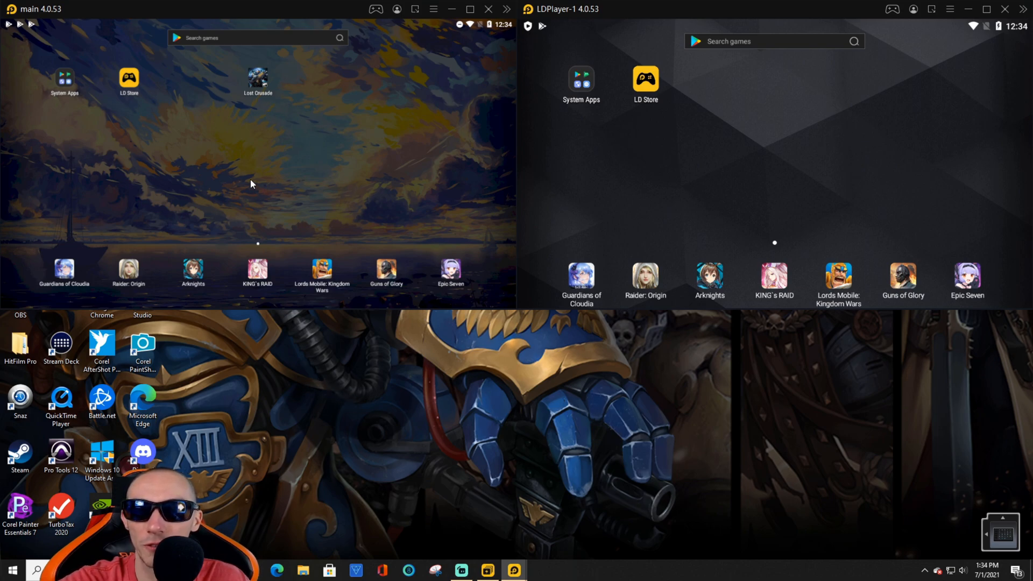
mouse_move(756, 166)
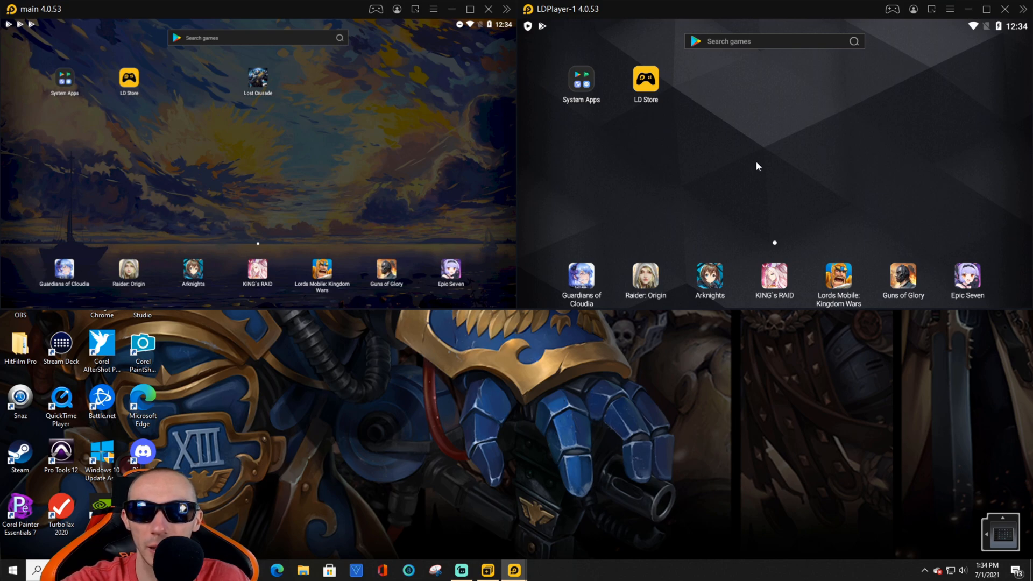
mouse_move(329, 372)
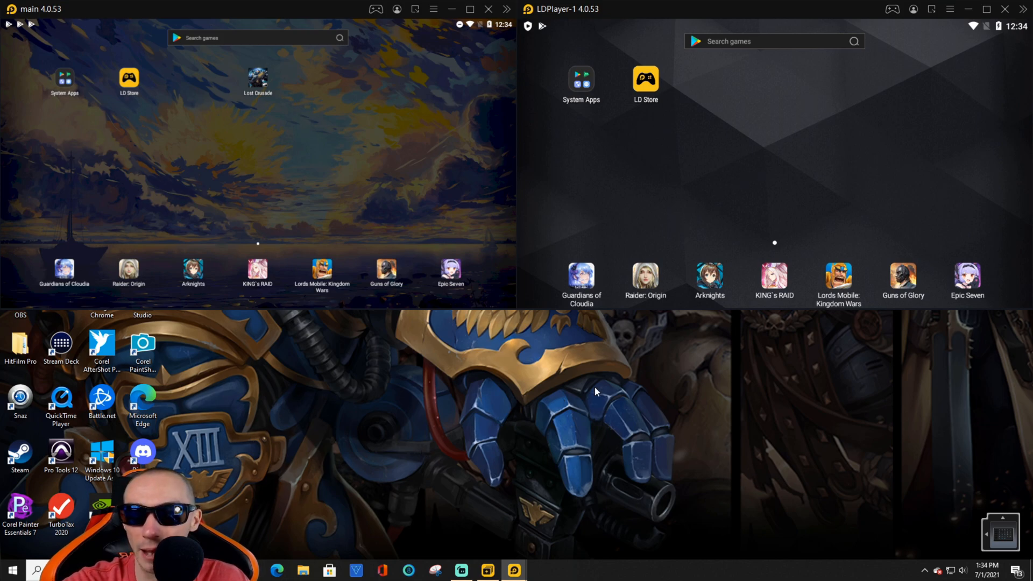
mouse_move(623, 357)
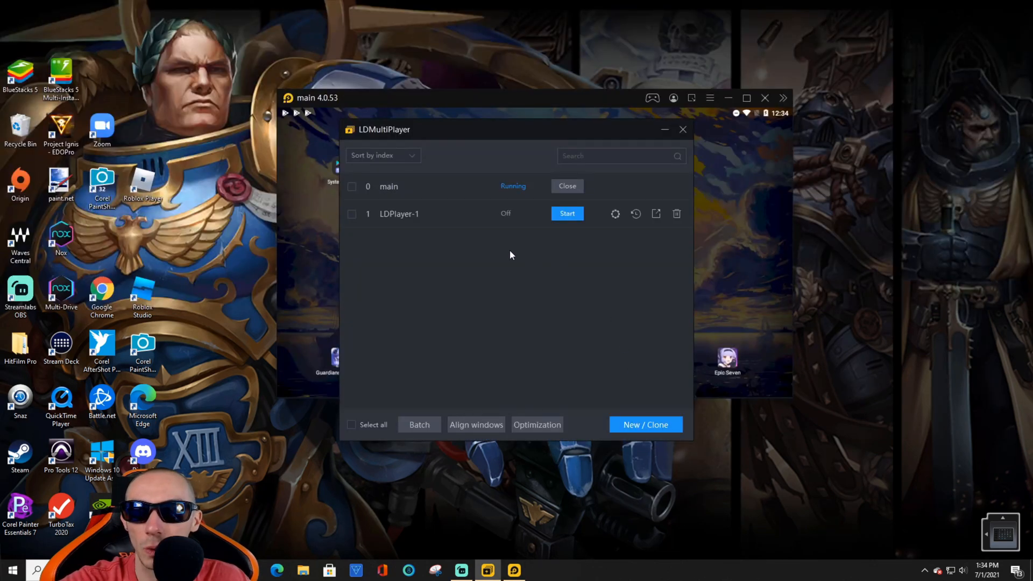
click(419, 425)
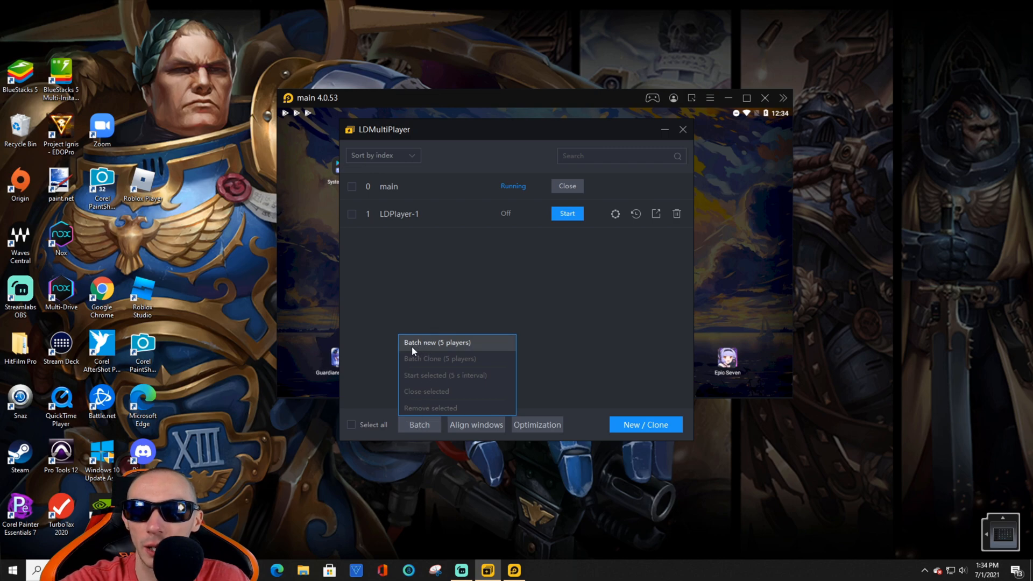
click(415, 309)
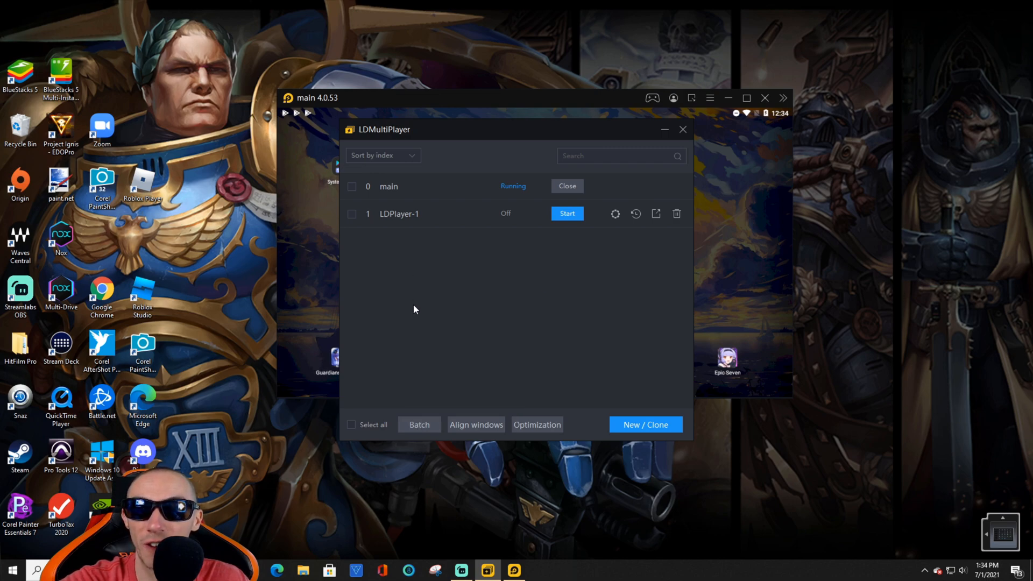
mouse_move(448, 361)
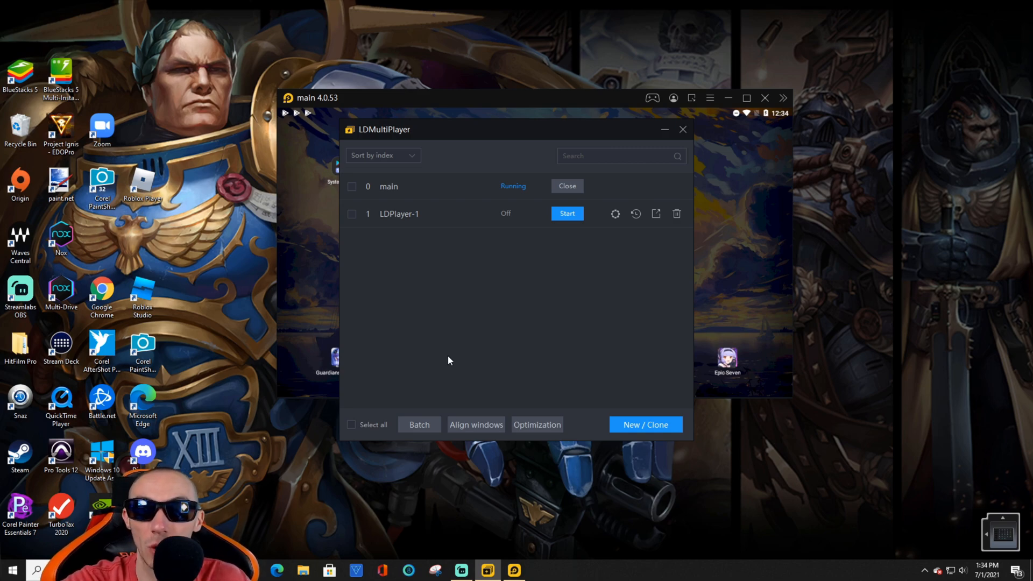
mouse_move(499, 332)
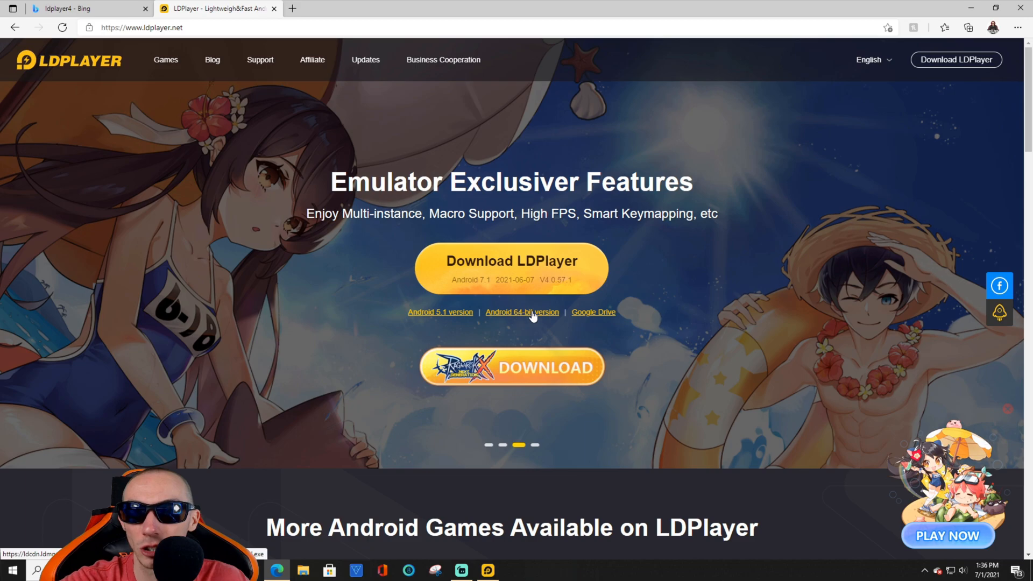
mouse_move(692, 432)
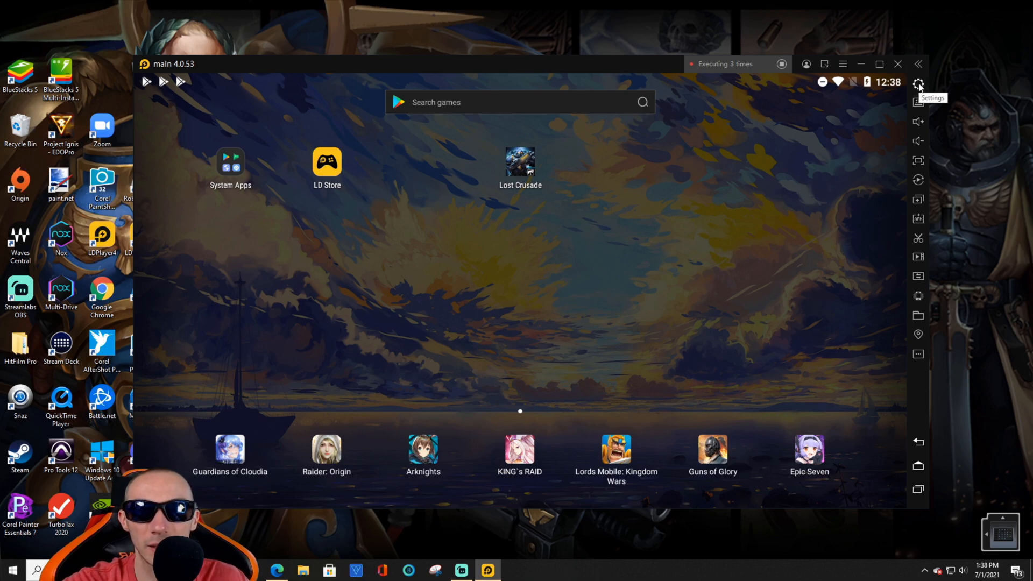
Step: In Settings > Advanced, keep 4 CPU cores and 8192M RAM at 1920x1080 resolution
click(917, 85)
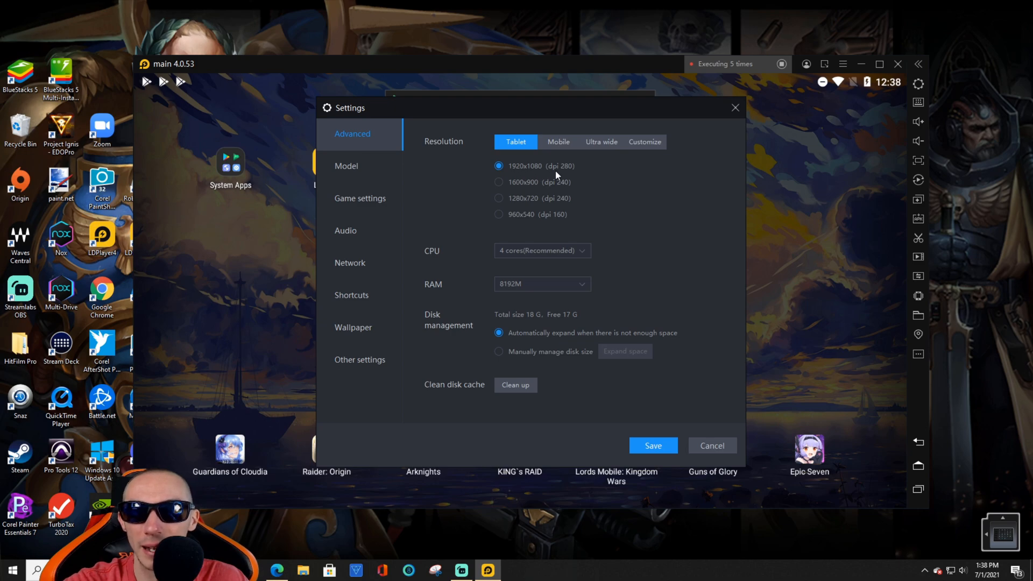
mouse_move(657, 166)
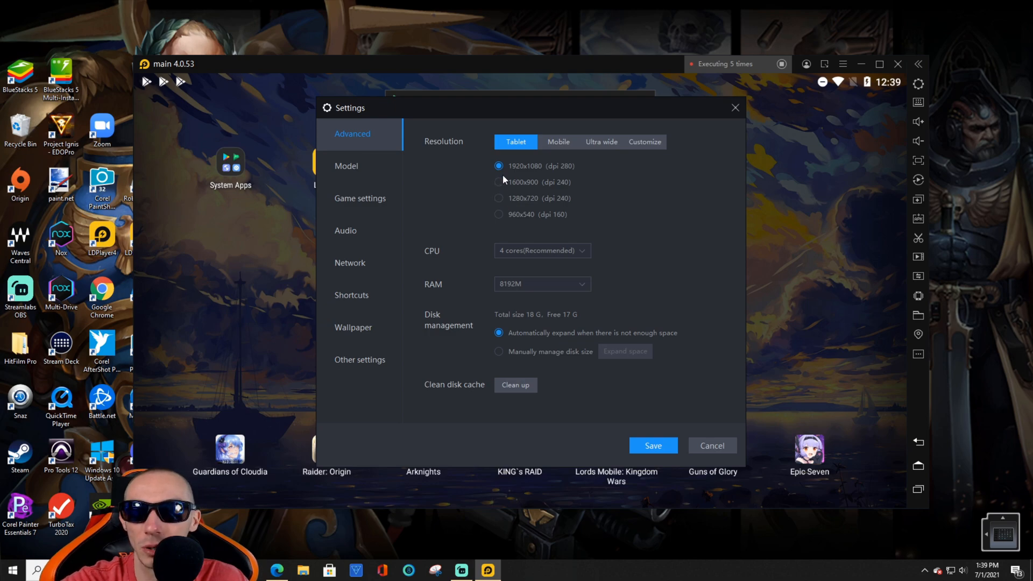
mouse_move(527, 214)
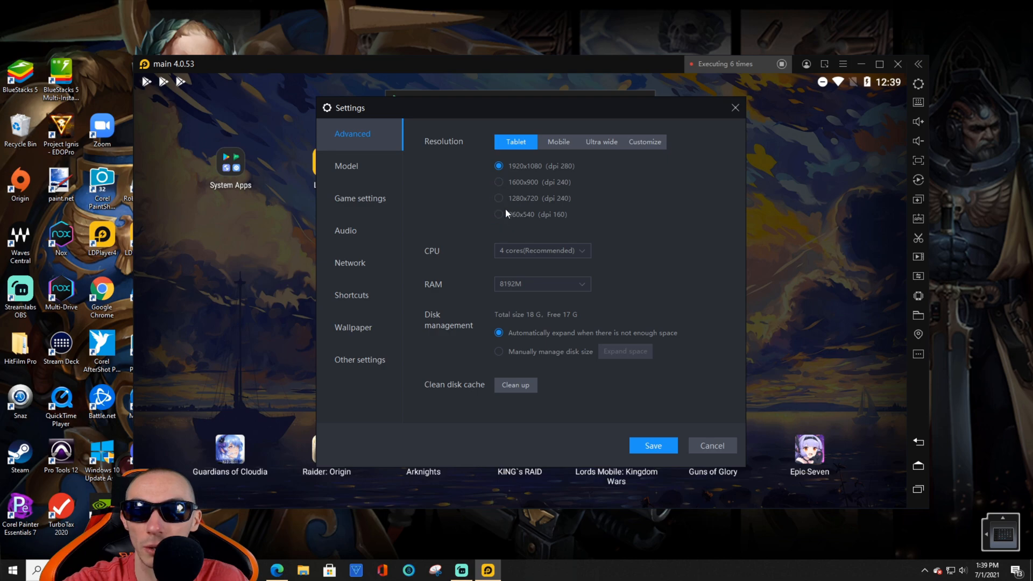
click(542, 250)
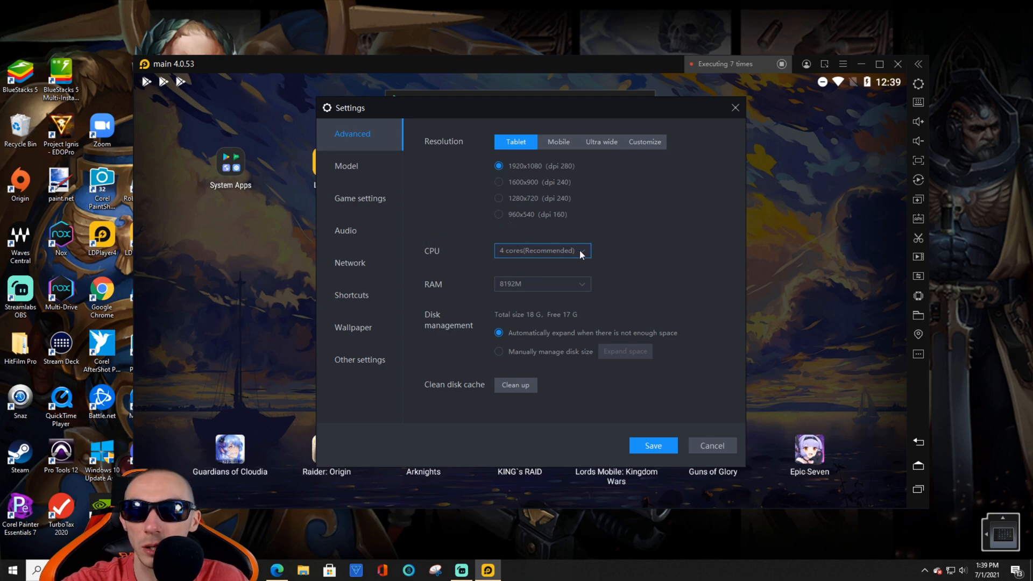
click(540, 250)
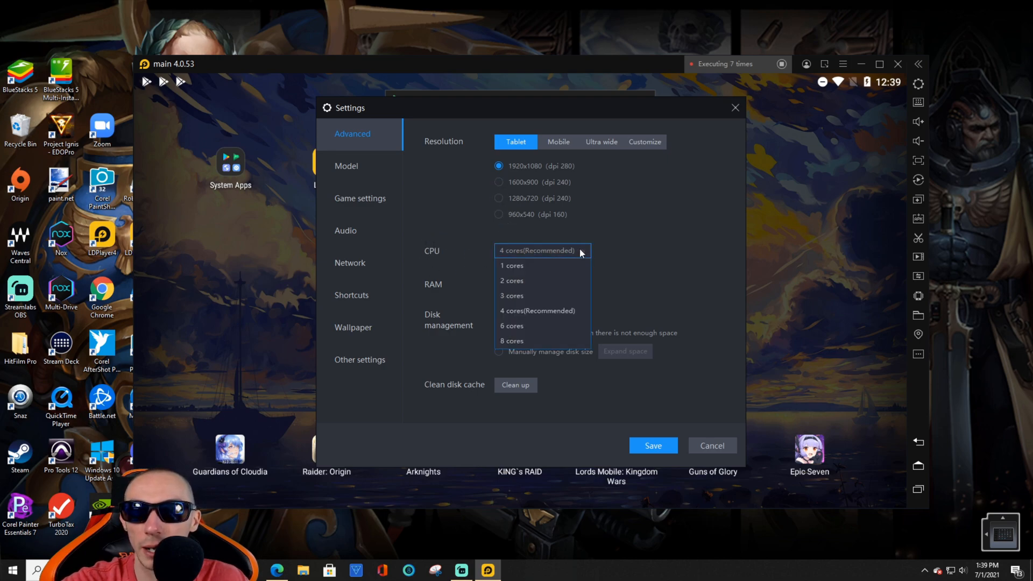
mouse_move(551, 313)
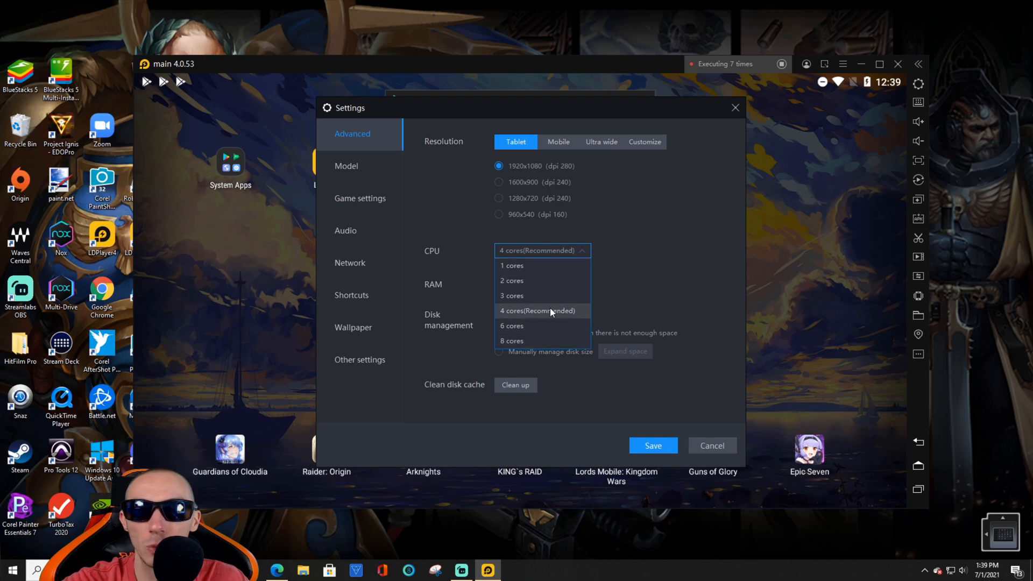
mouse_move(629, 256)
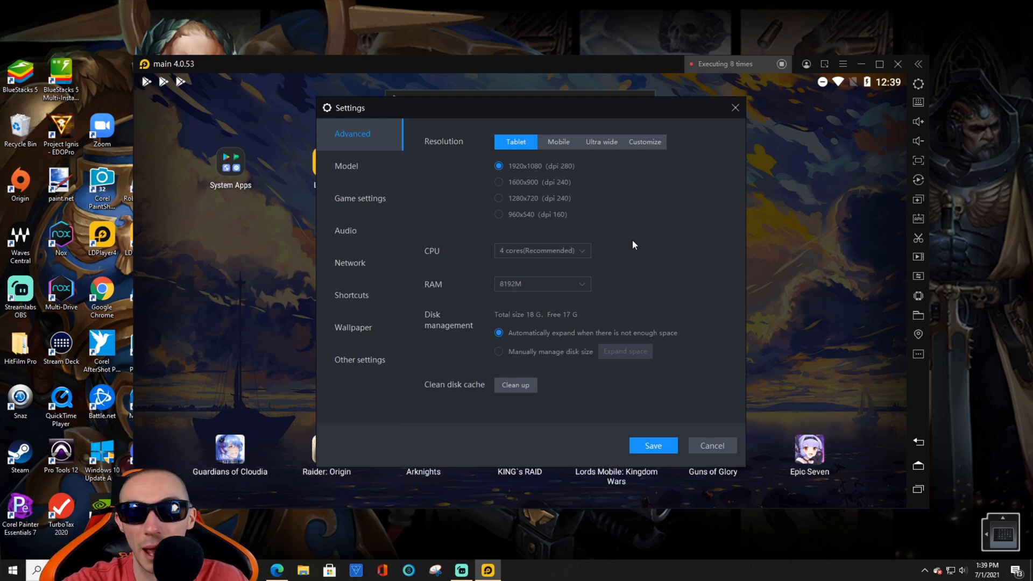
click(542, 250)
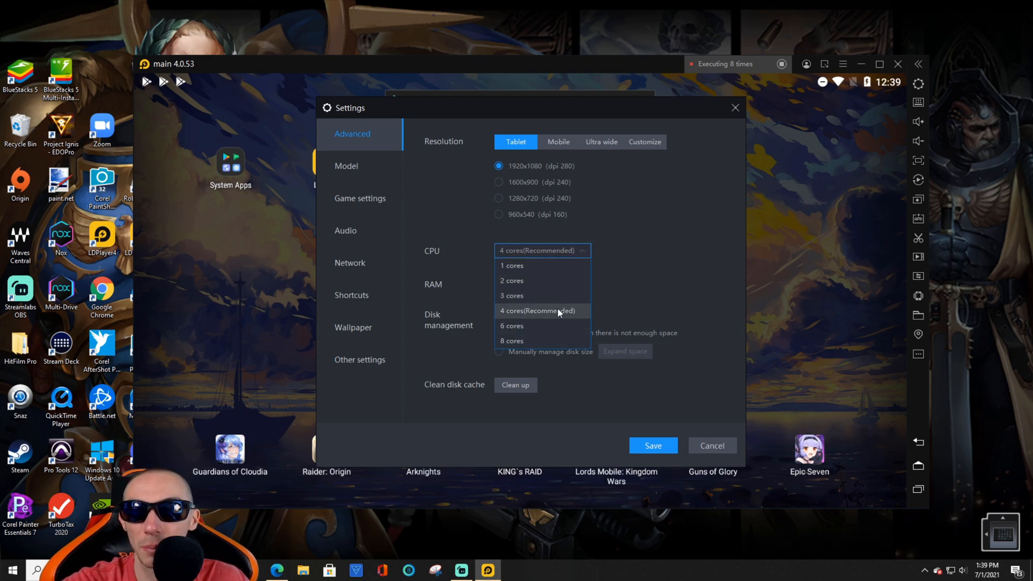
click(542, 284)
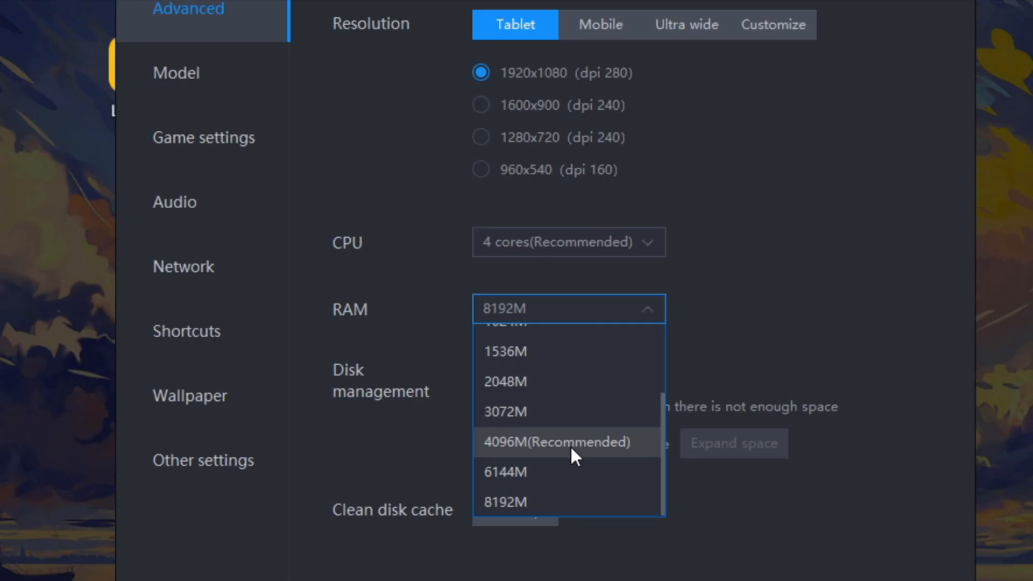
mouse_move(761, 309)
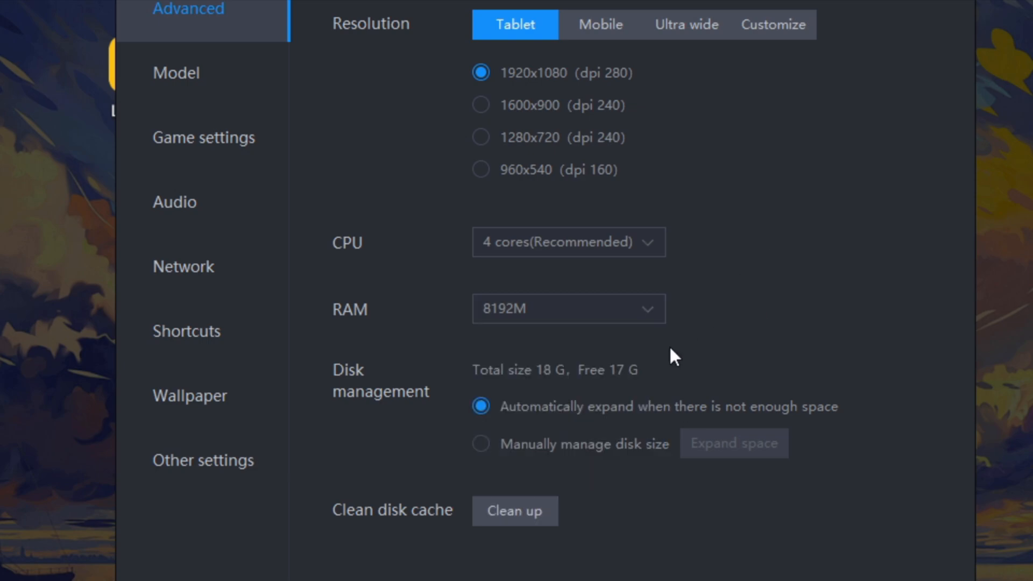
mouse_move(764, 306)
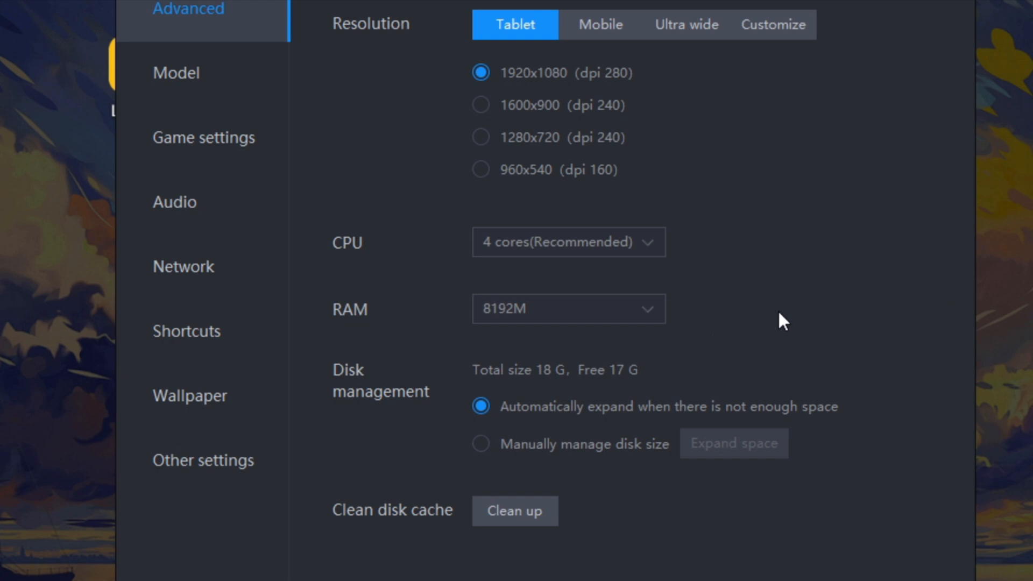
click(568, 309)
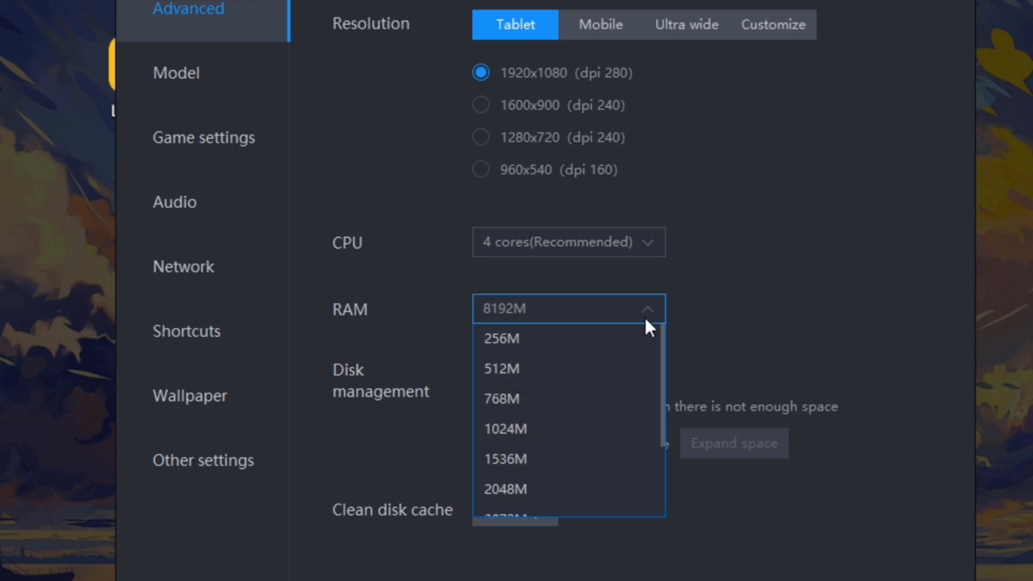
scroll(down, 3)
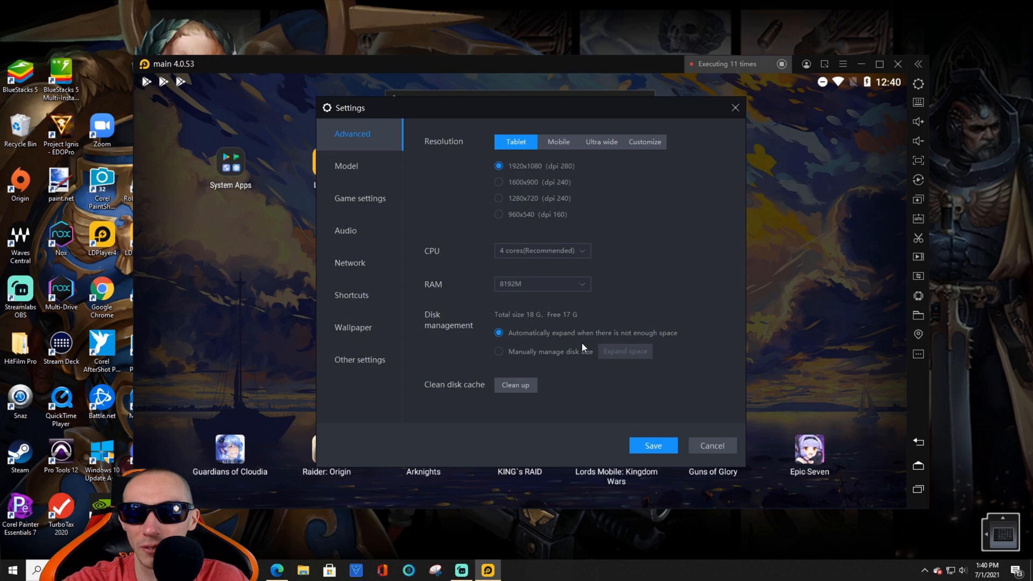
mouse_move(448, 401)
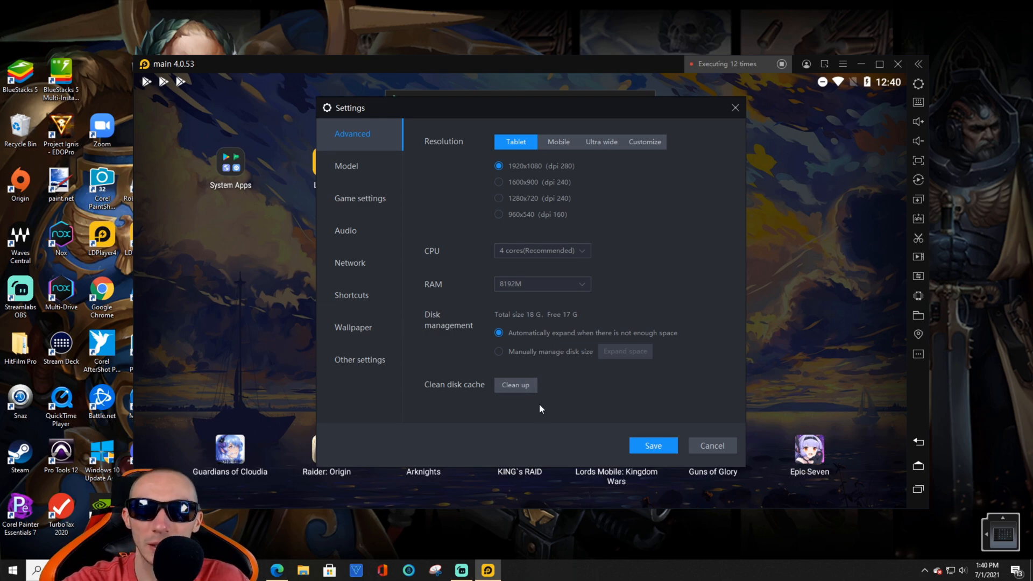
Step: Set the Model preset to Samsung SM-G977N with the 90 FPS high frame rate model
click(346, 165)
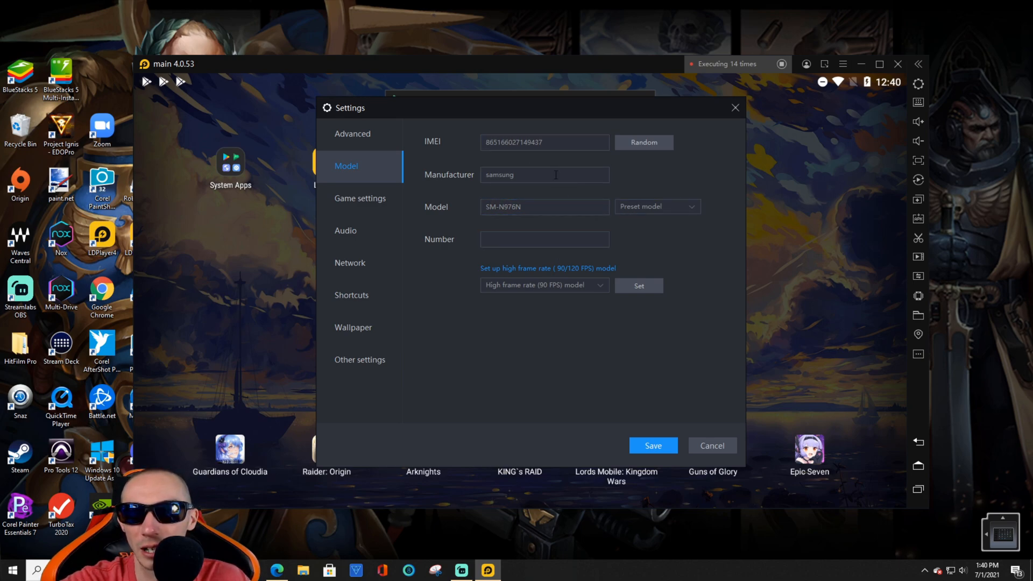
click(656, 206)
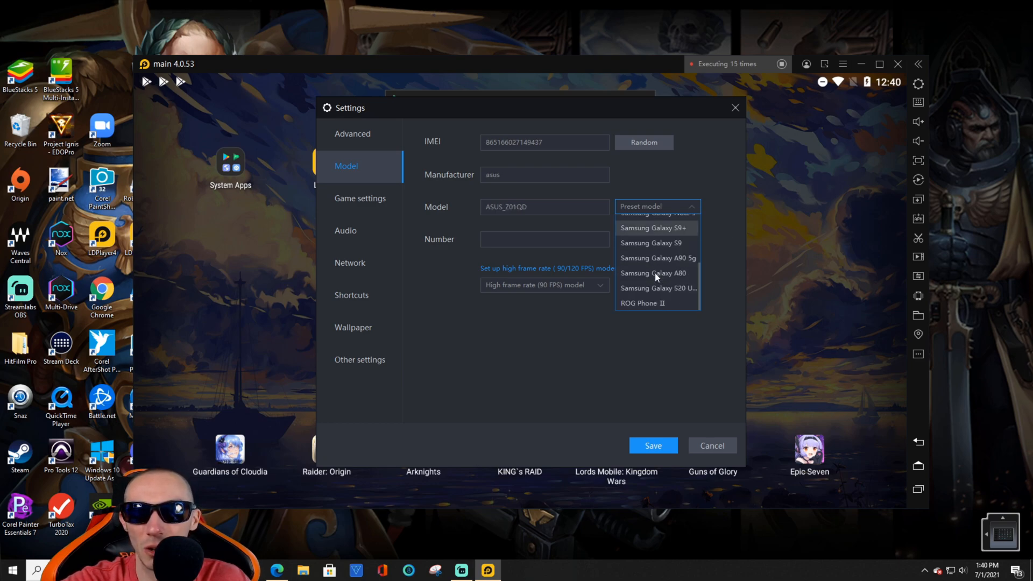
click(656, 227)
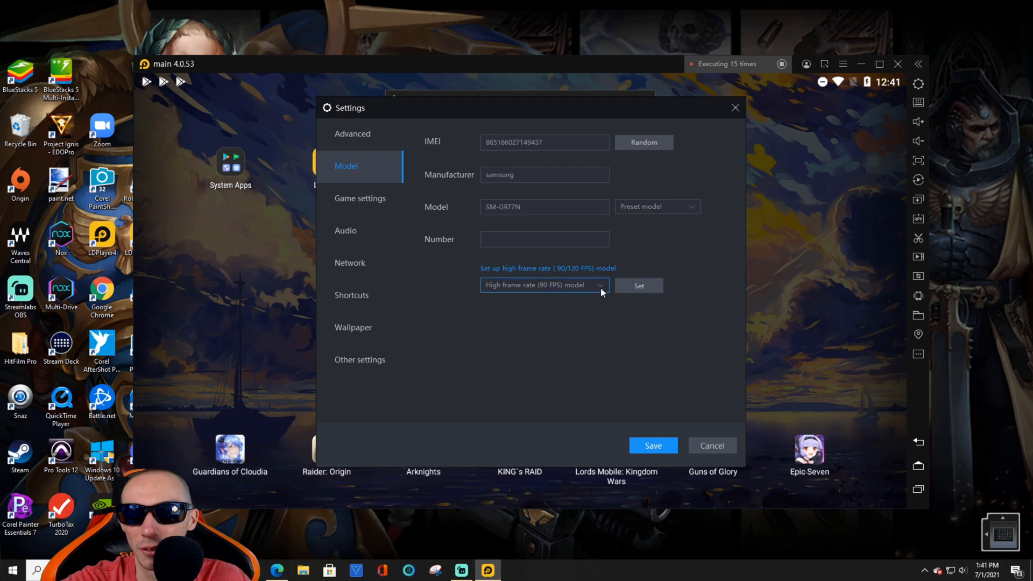
click(542, 285)
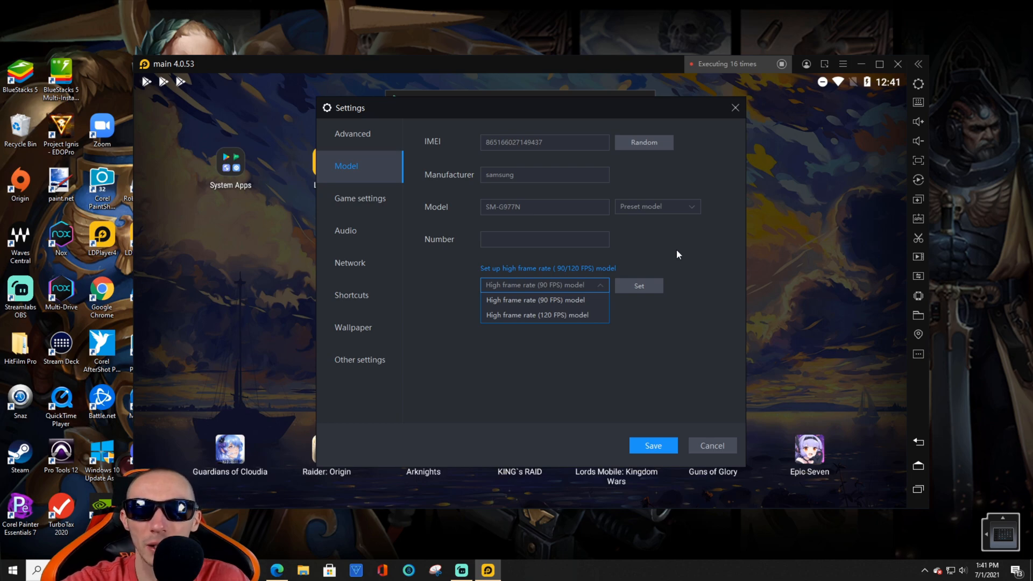
mouse_move(575, 315)
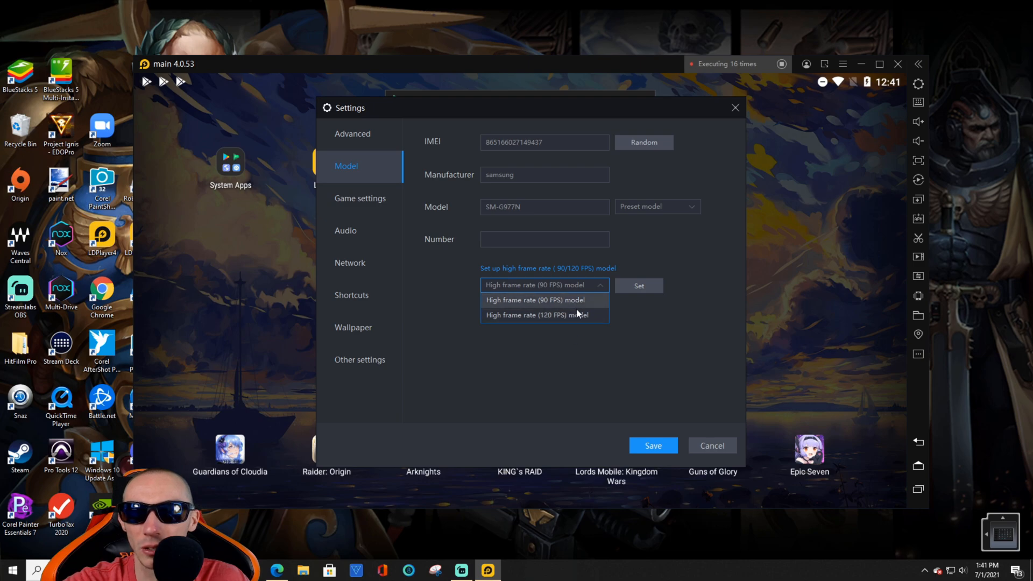
click(535, 300)
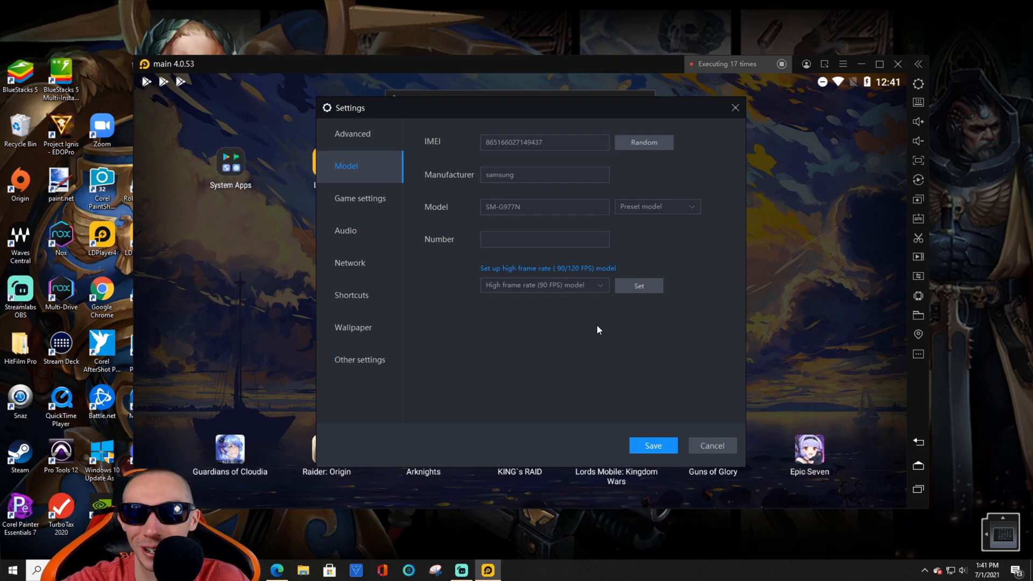
Step: Review Game settings (144 FPS) and Audio, then show Network with bridging disabled
click(360, 198)
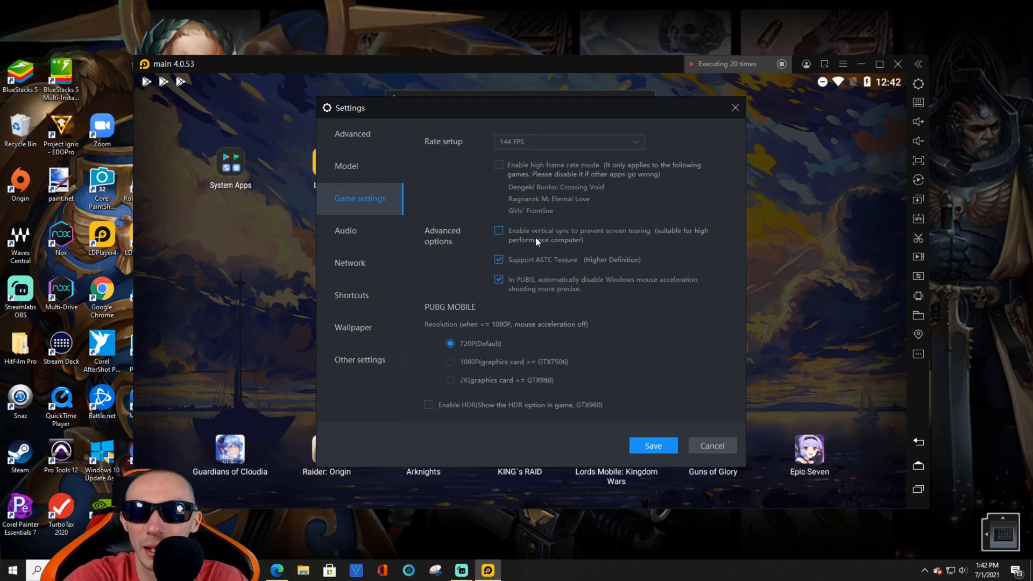
mouse_move(651, 245)
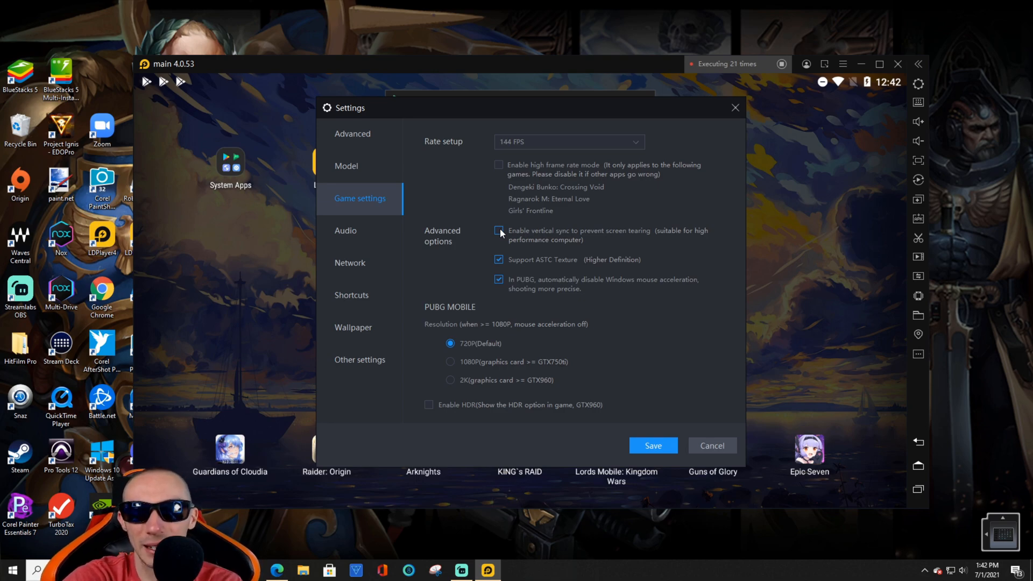
click(499, 231)
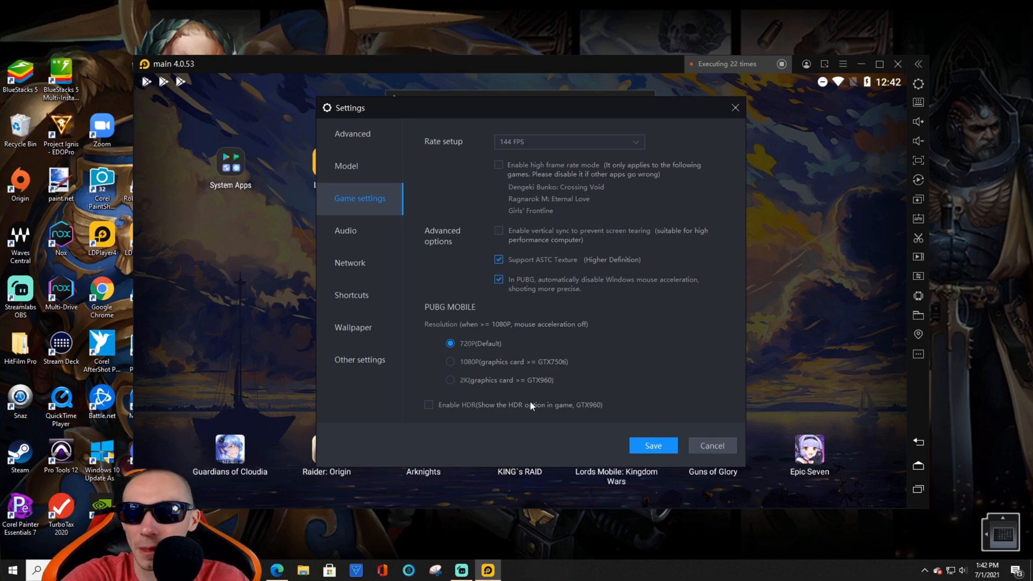
mouse_move(564, 287)
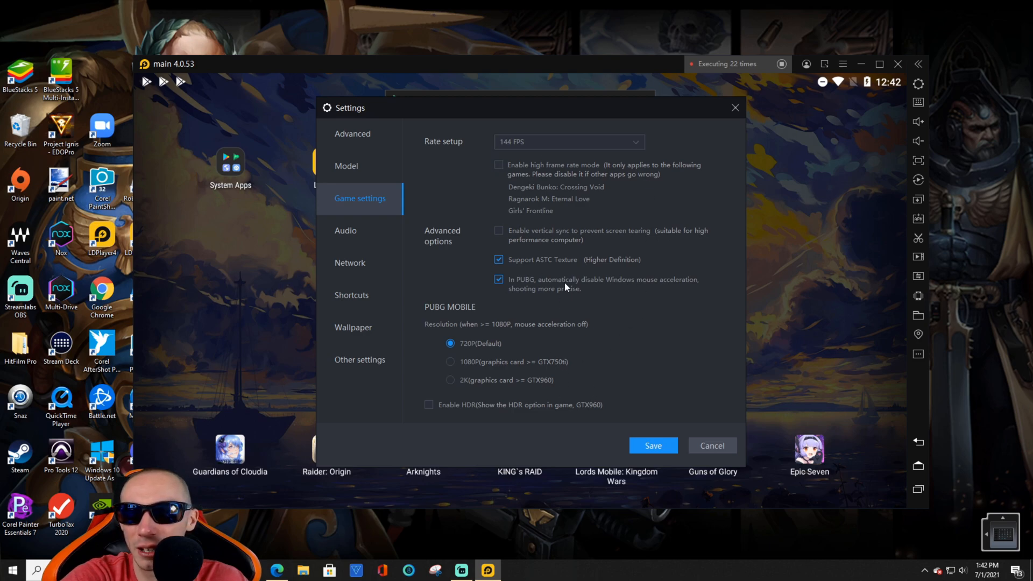
mouse_move(339, 244)
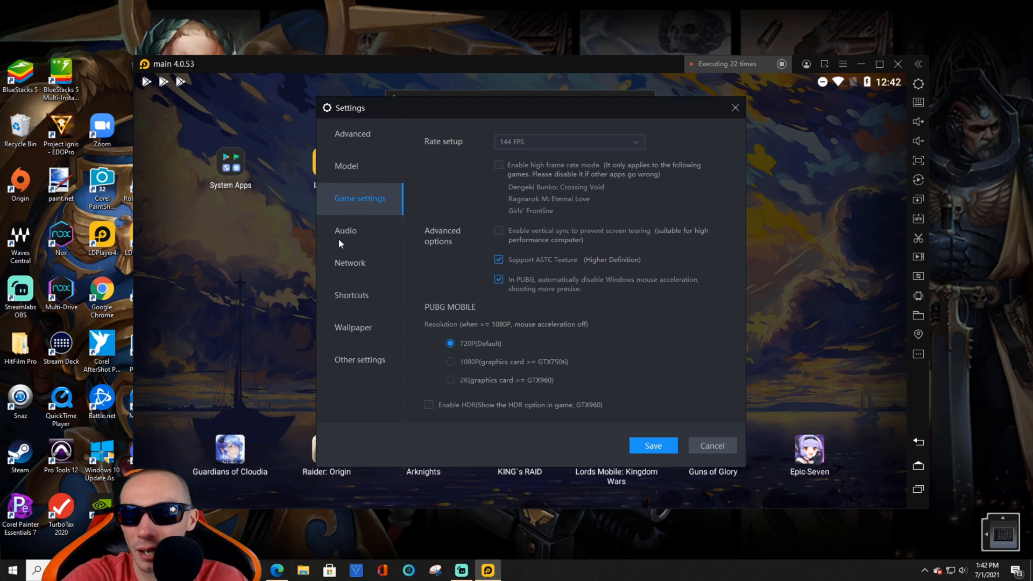
click(346, 231)
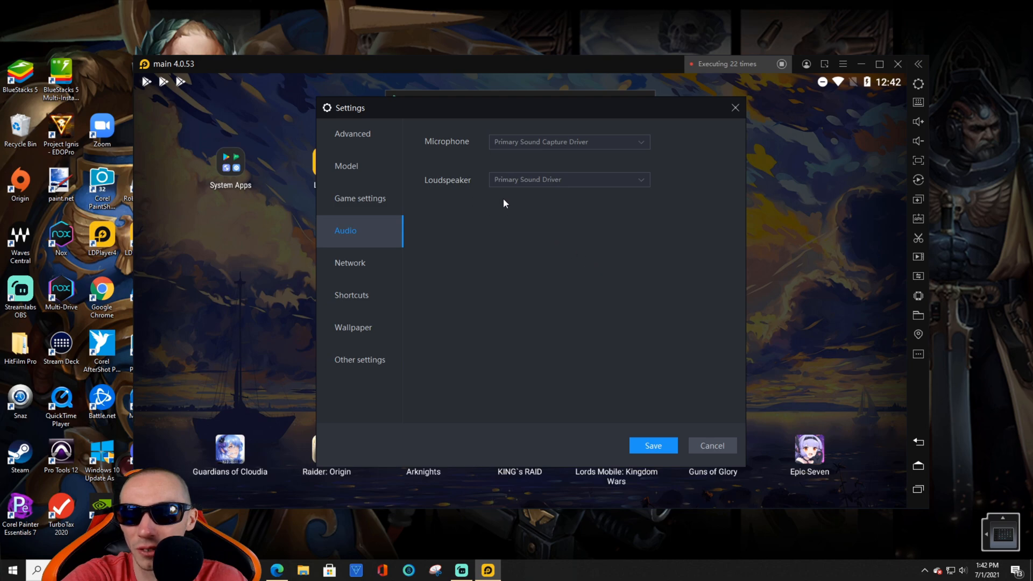
mouse_move(428, 297)
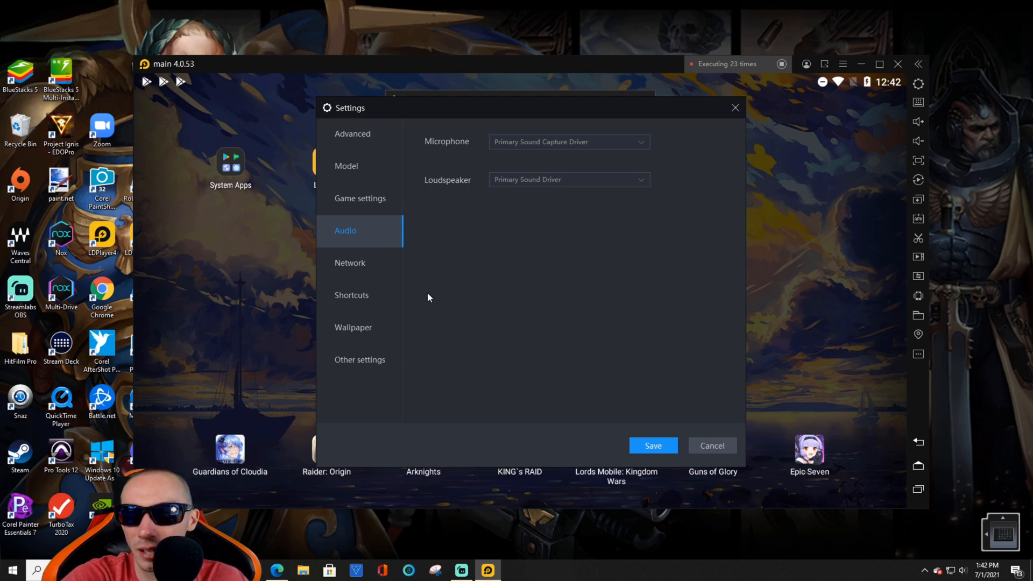
click(350, 262)
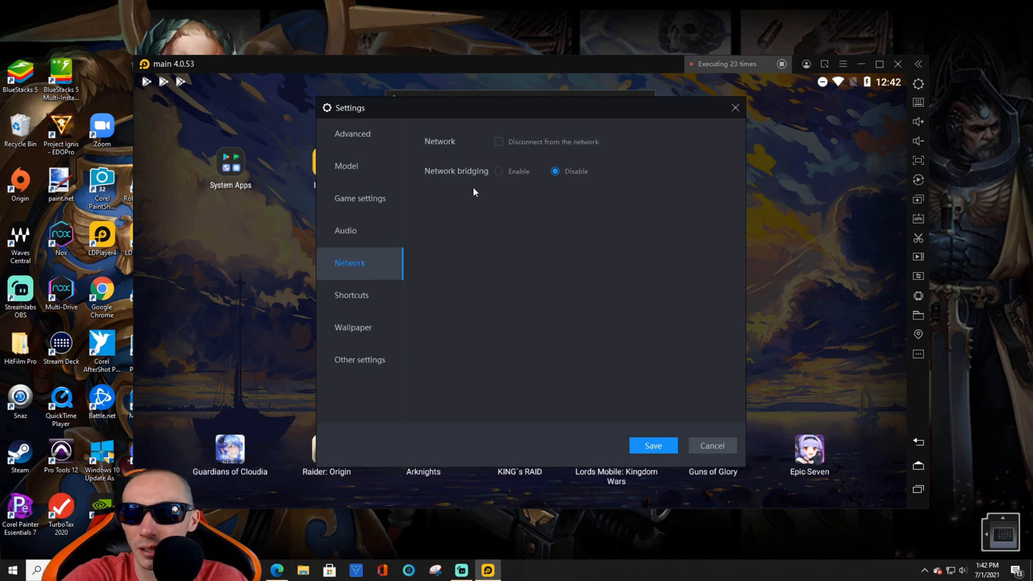
mouse_move(422, 321)
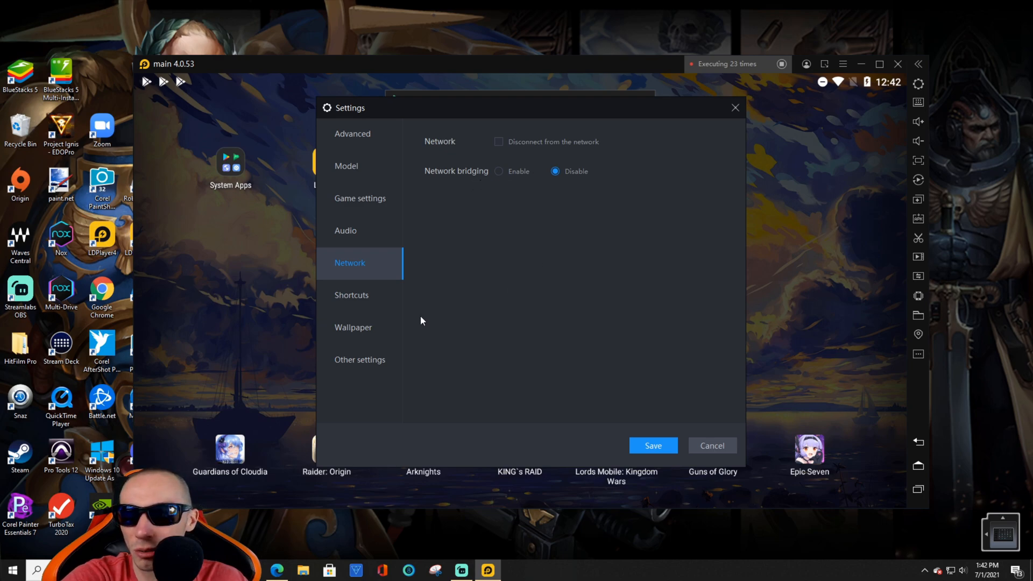
Step: Review the Shortcuts key bindings, keeping F4 for Zoom in unchanged
click(352, 294)
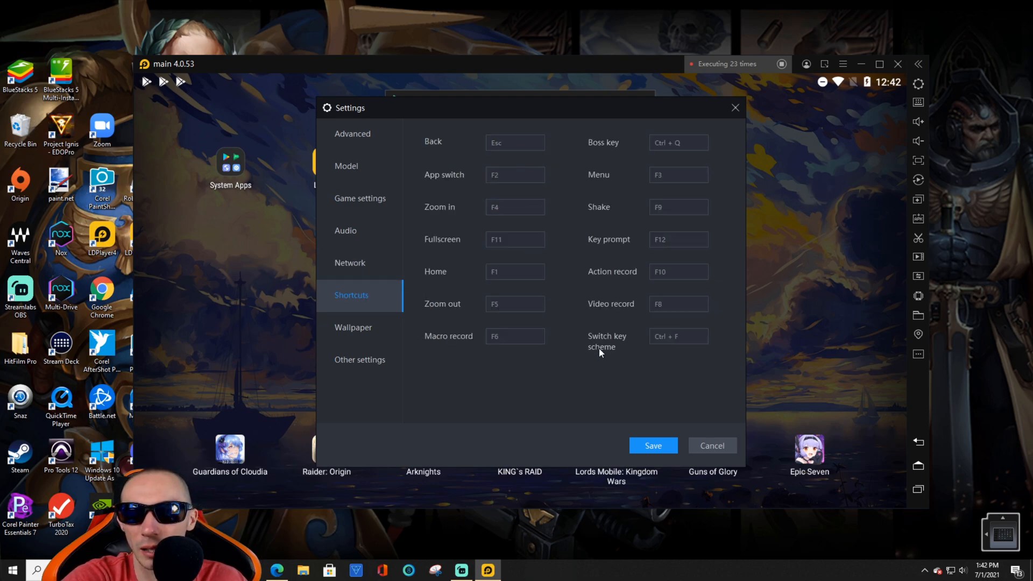
mouse_move(555, 158)
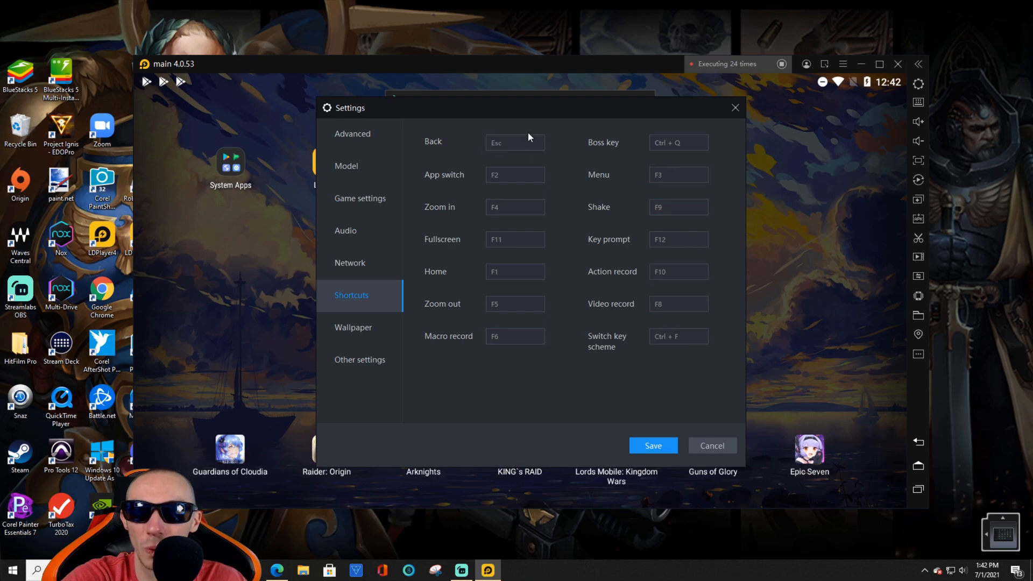
mouse_move(579, 337)
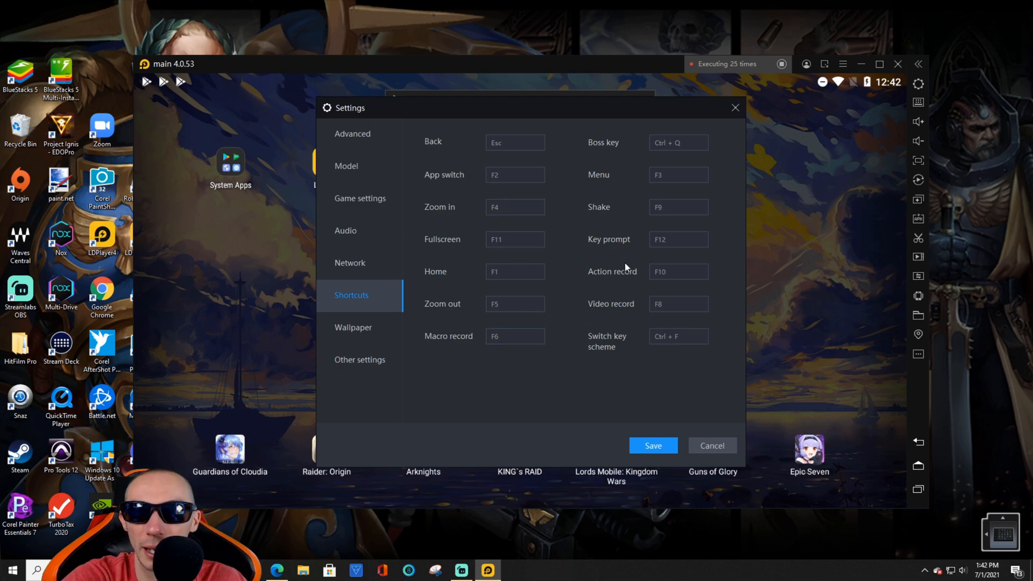
mouse_move(660, 225)
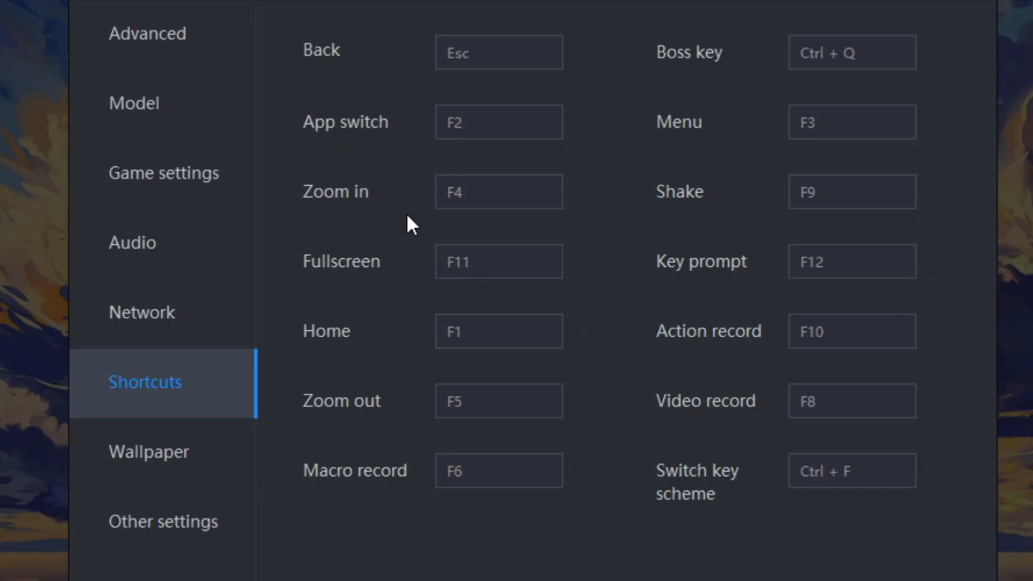
mouse_move(643, 102)
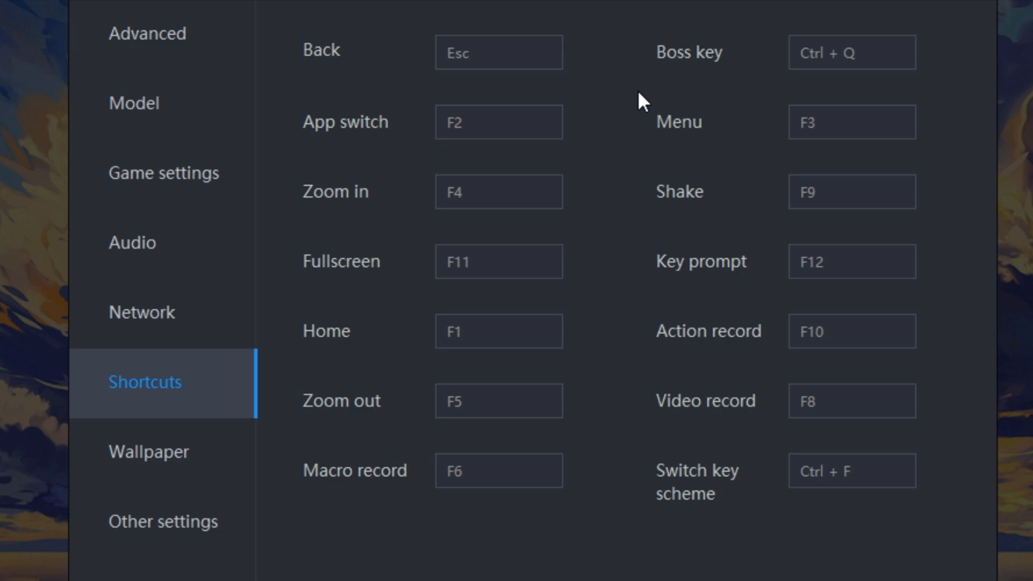
mouse_move(493, 220)
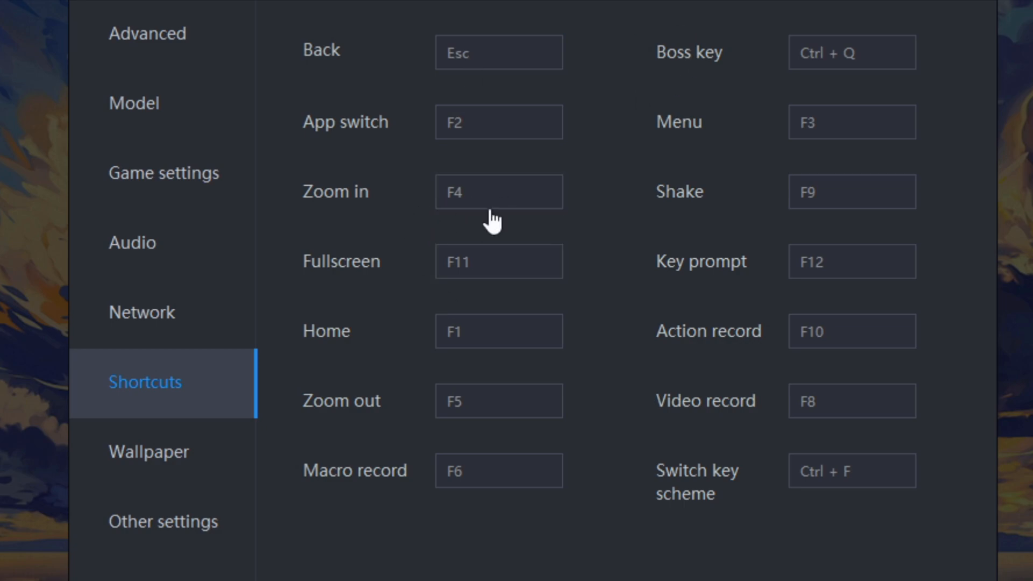
click(499, 191)
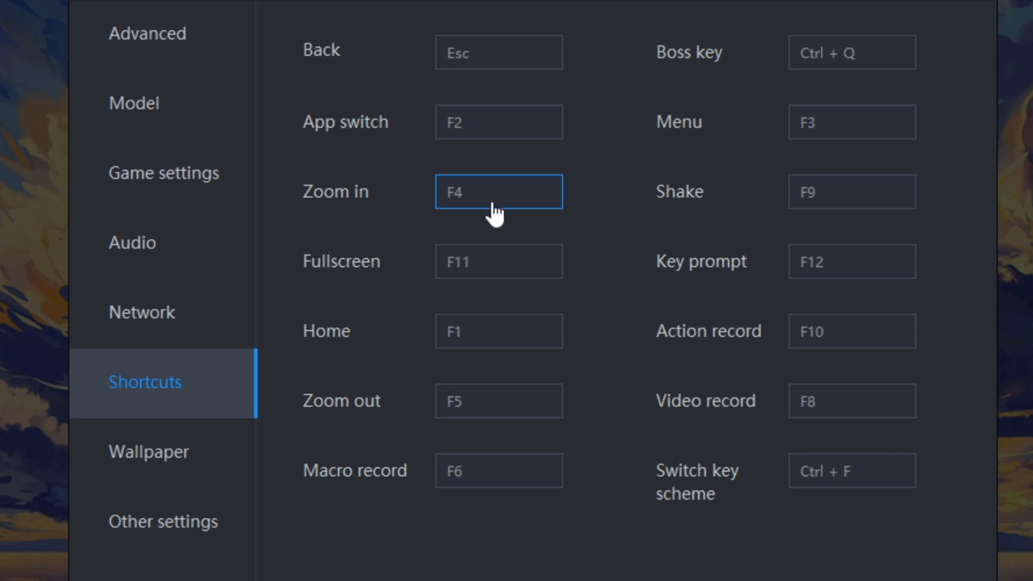
click(430, 365)
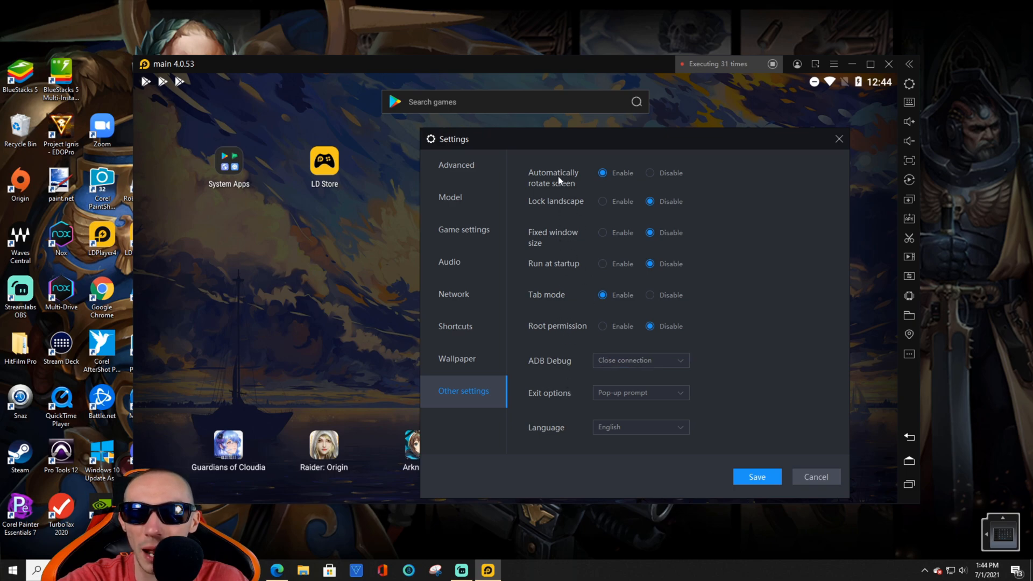
Step: Switch back to the Advanced settings section (1920x1080, 4 cores, 8192M RAM)
click(455, 165)
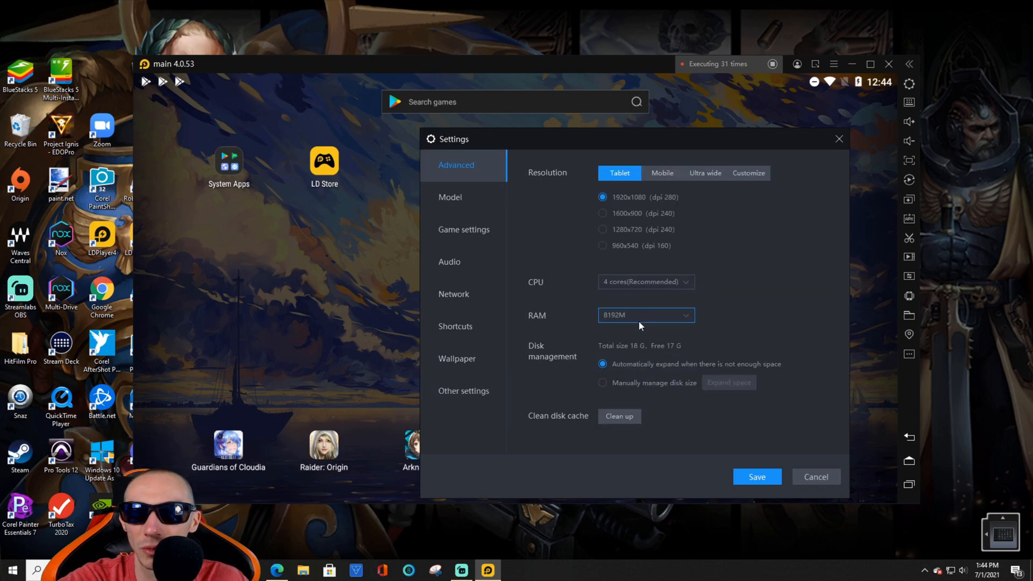